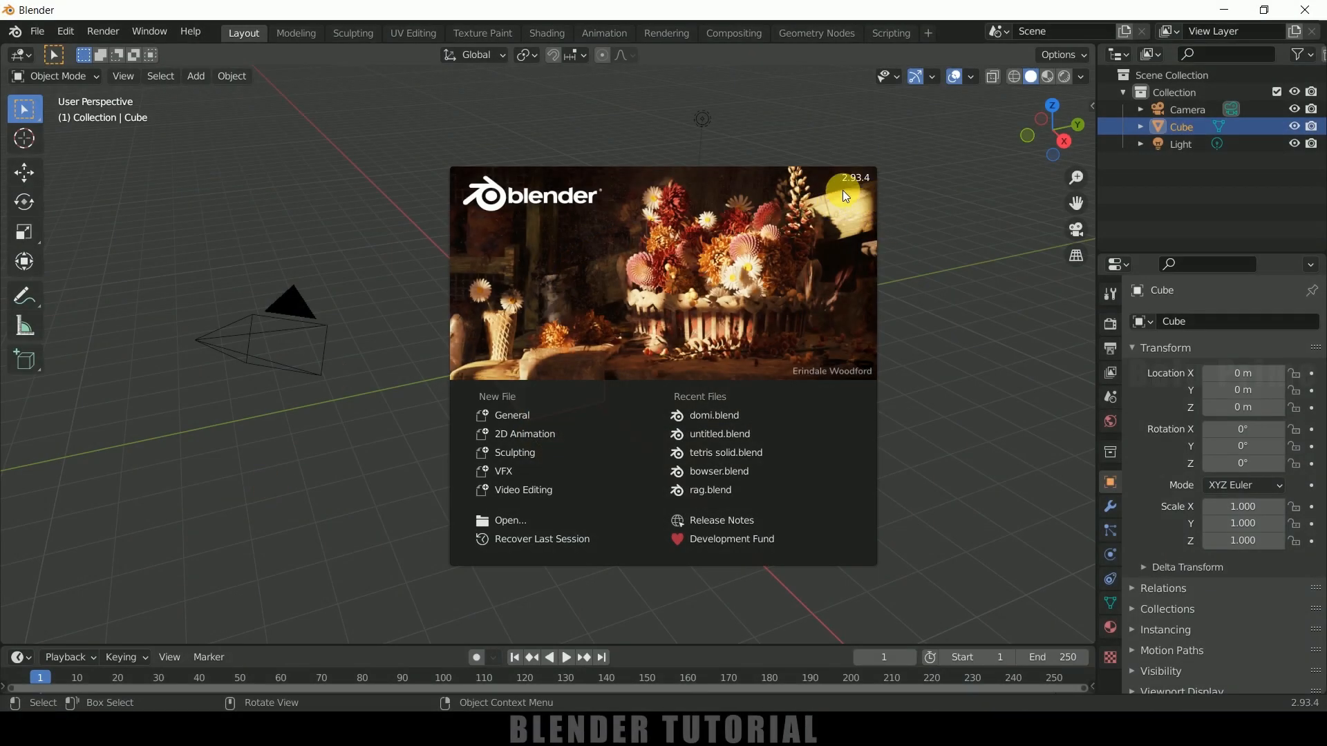
Step: Select the default cube in the starting scene
click(604, 405)
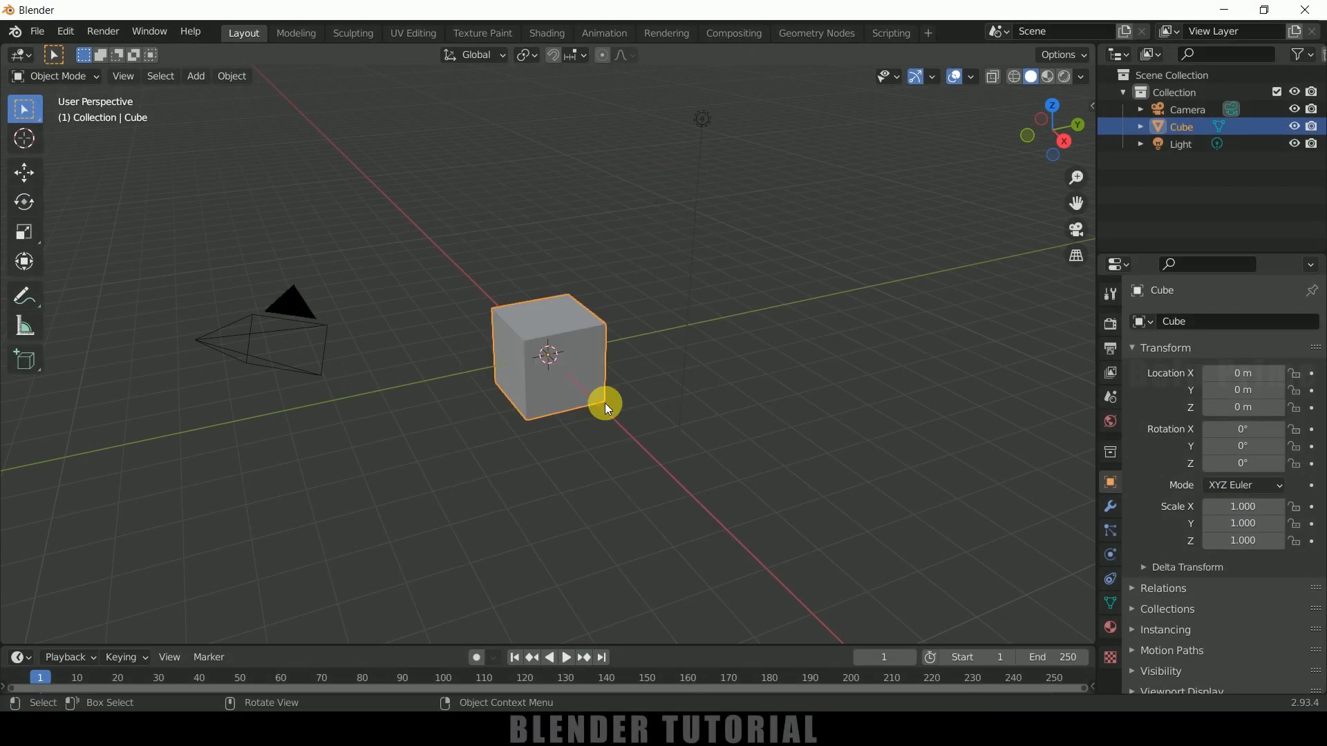
mouse_move(709, 389)
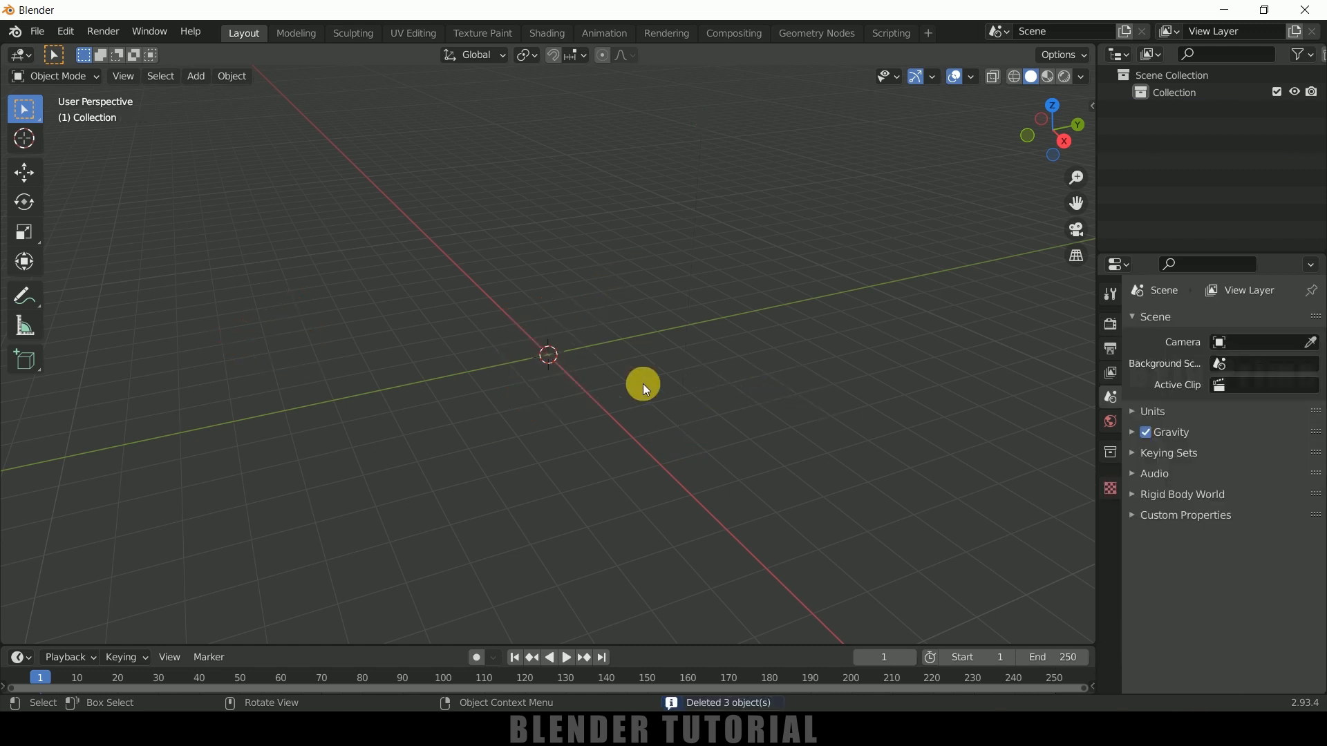
Step: Add a plane mesh and give it an Ocean modifier
click(196, 76)
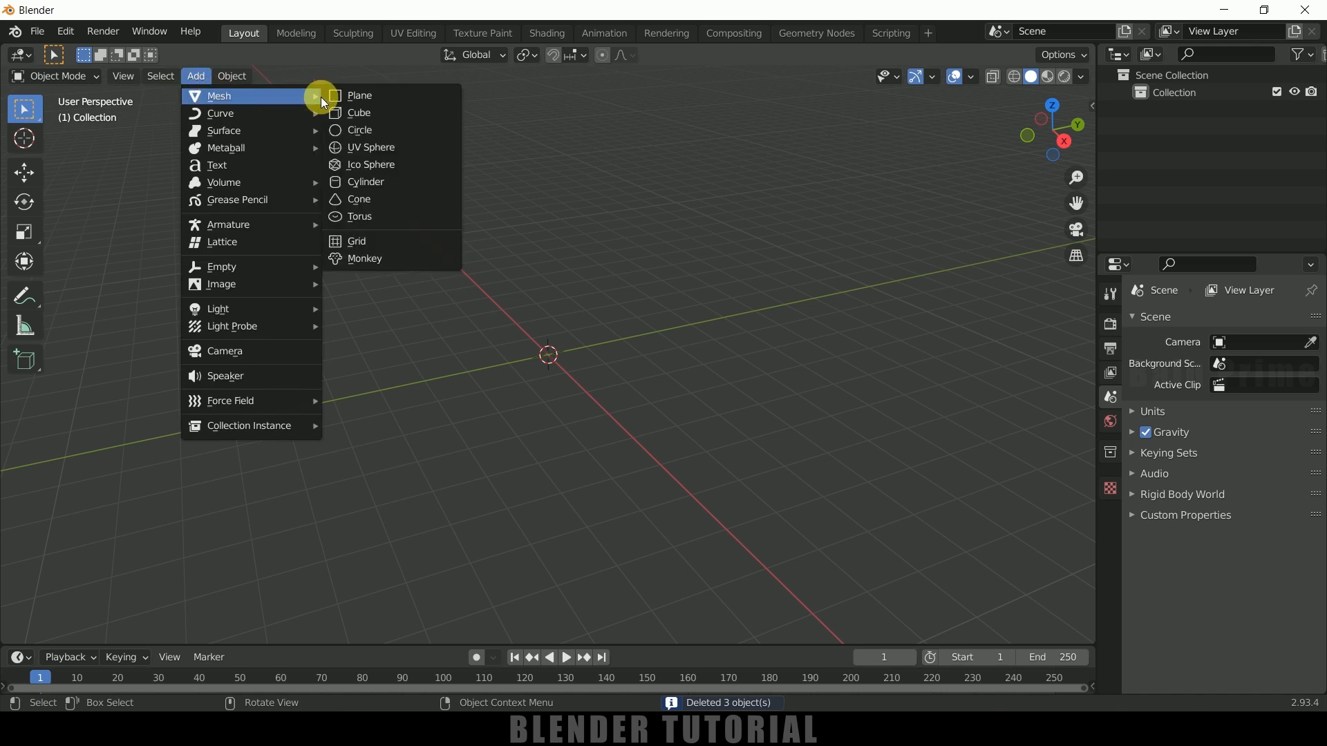
click(358, 96)
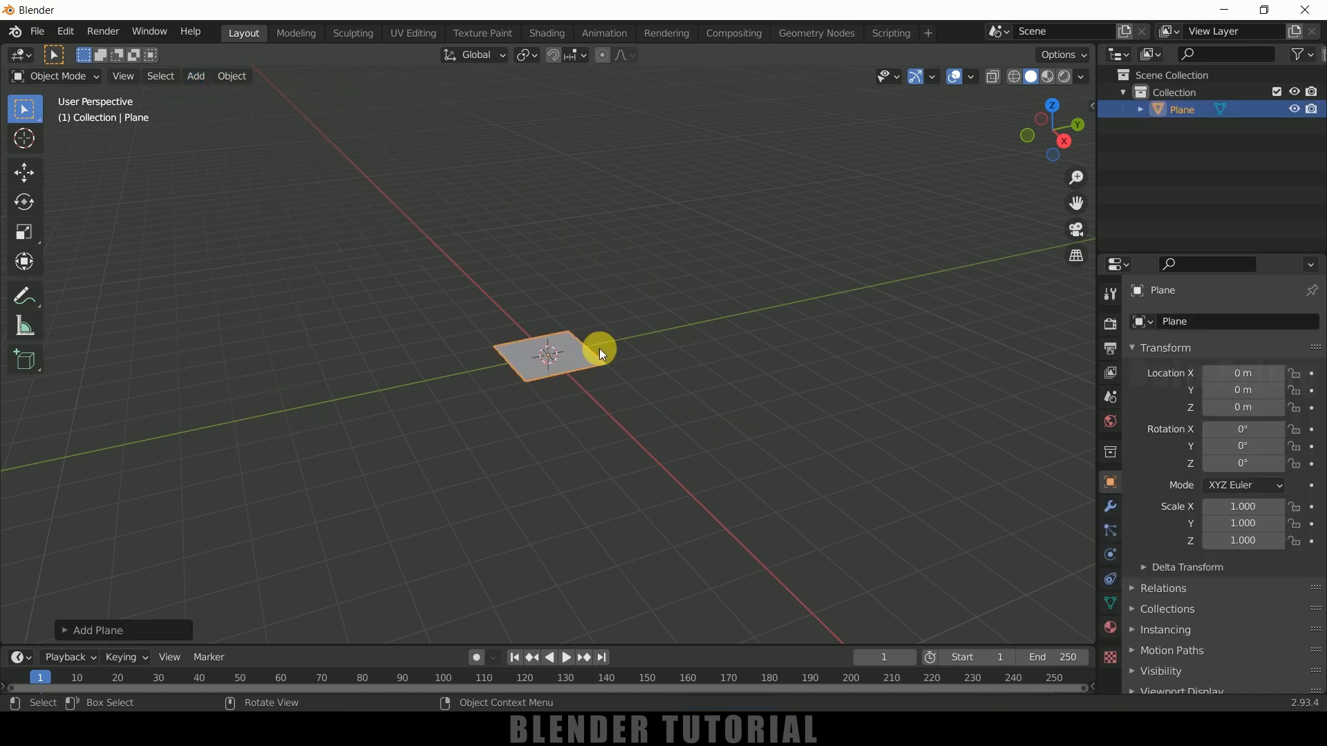
click(1109, 505)
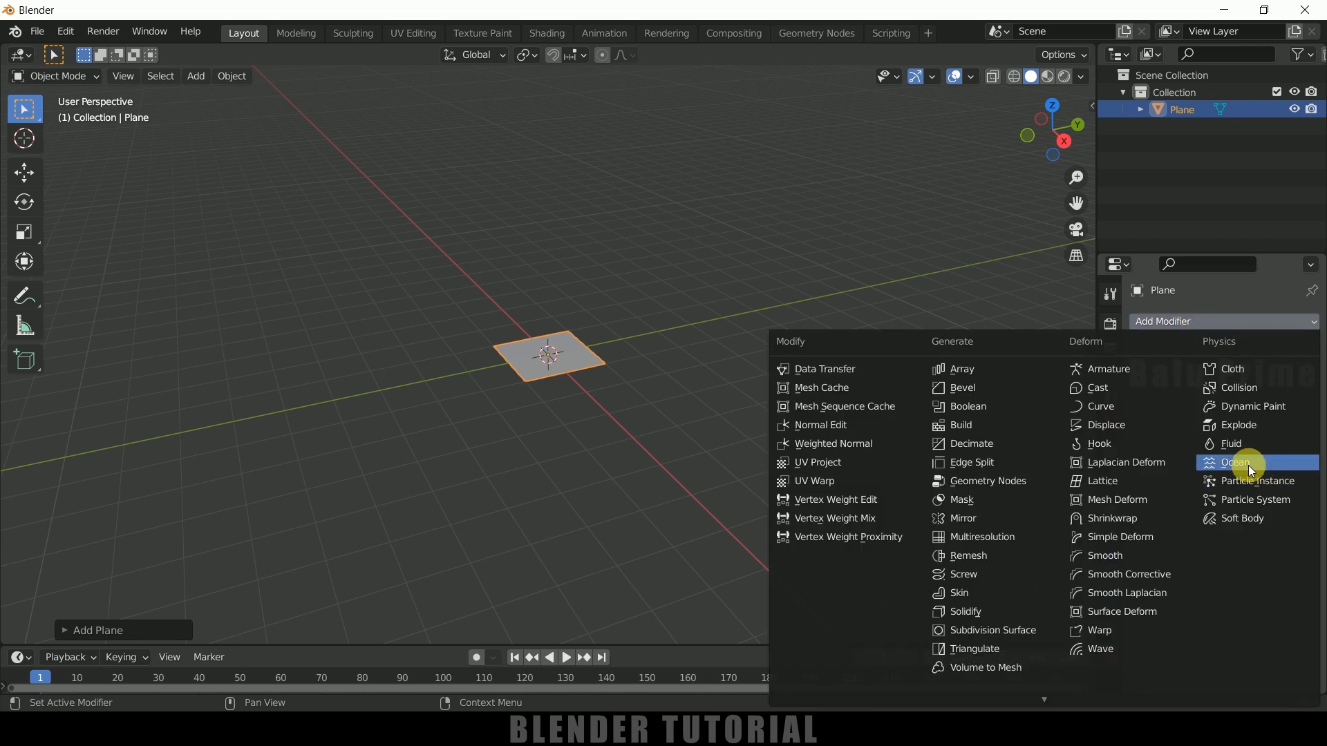
click(1234, 463)
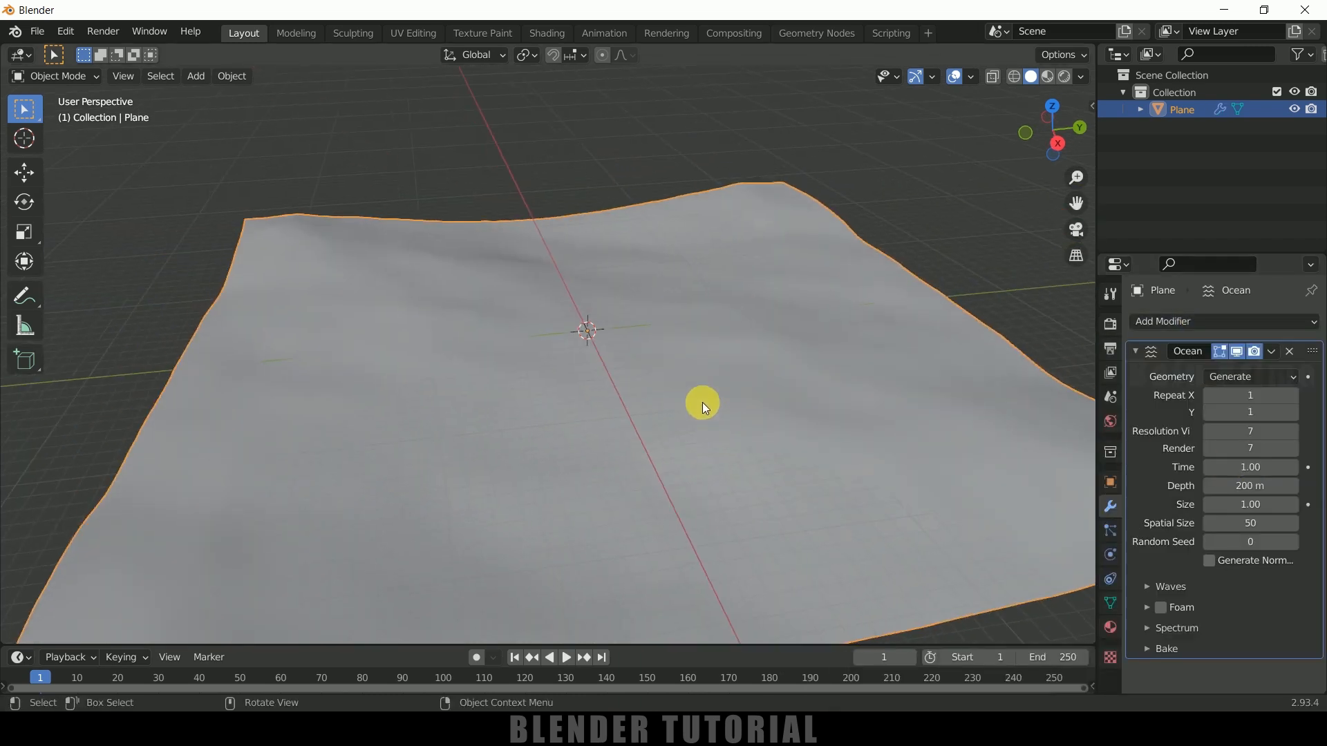
Step: Keyframe the ocean Time at frame 250 and play the wave animation
drag(702, 407, 711, 365)
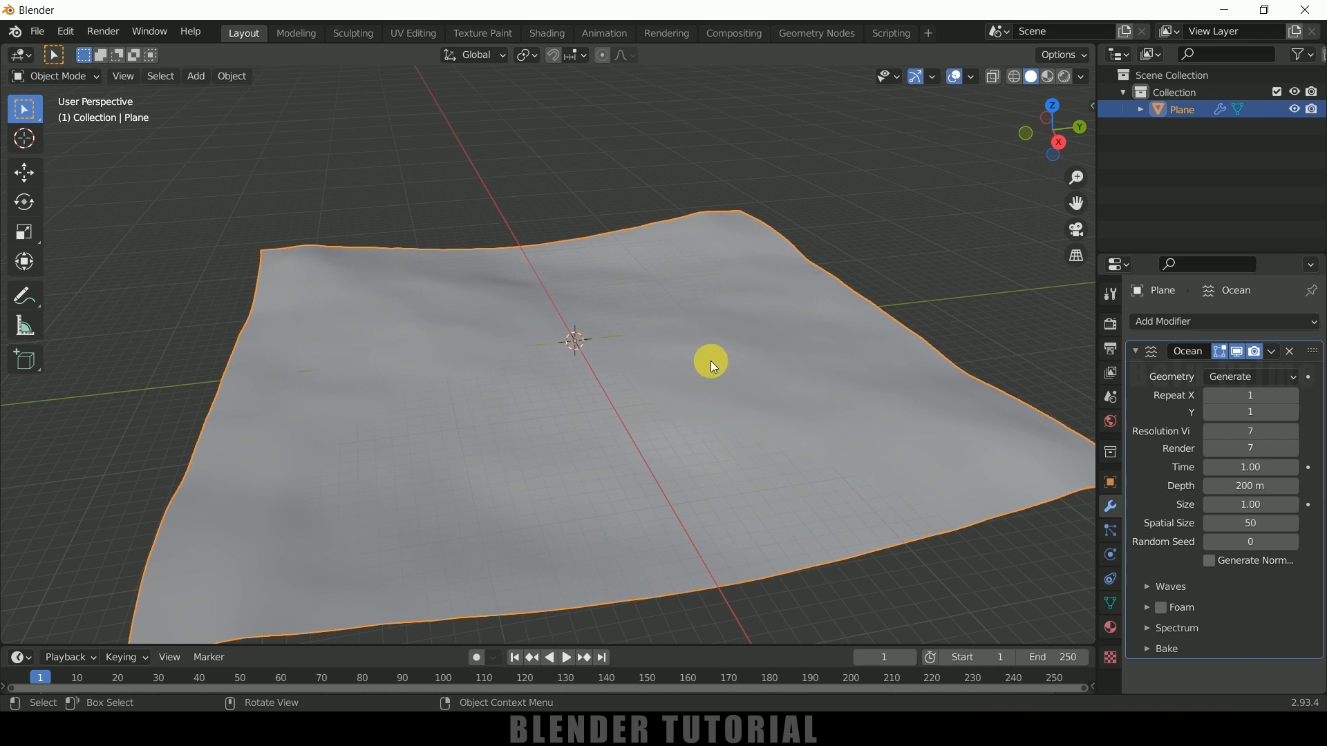
mouse_move(1250, 467)
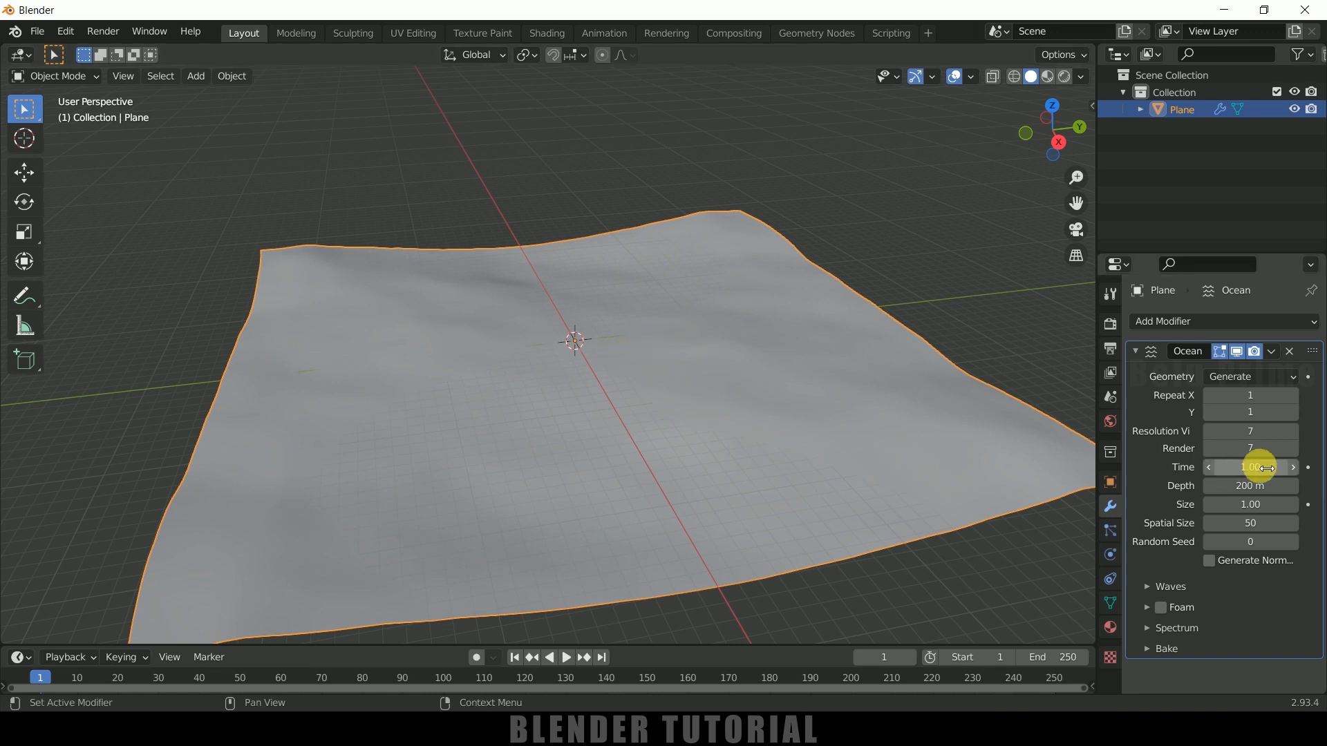
mouse_move(1239, 431)
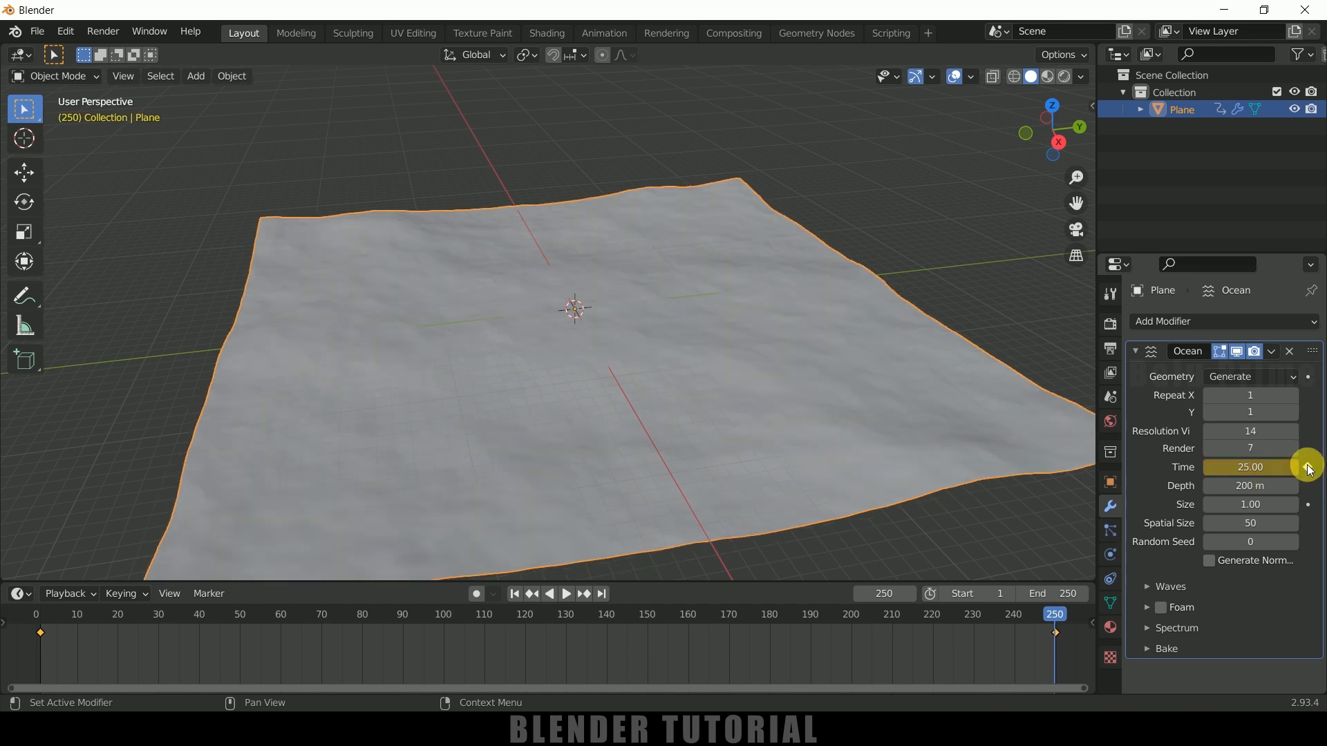
click(514, 593)
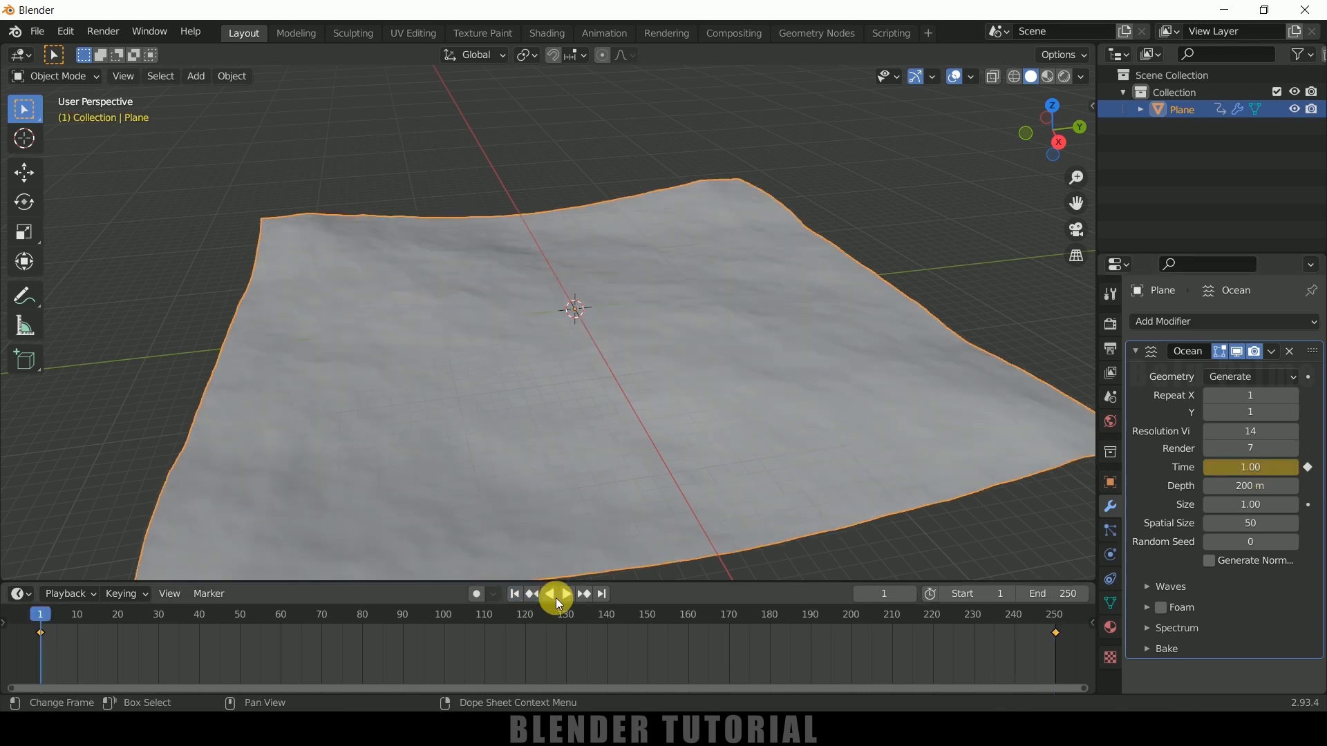
click(558, 594)
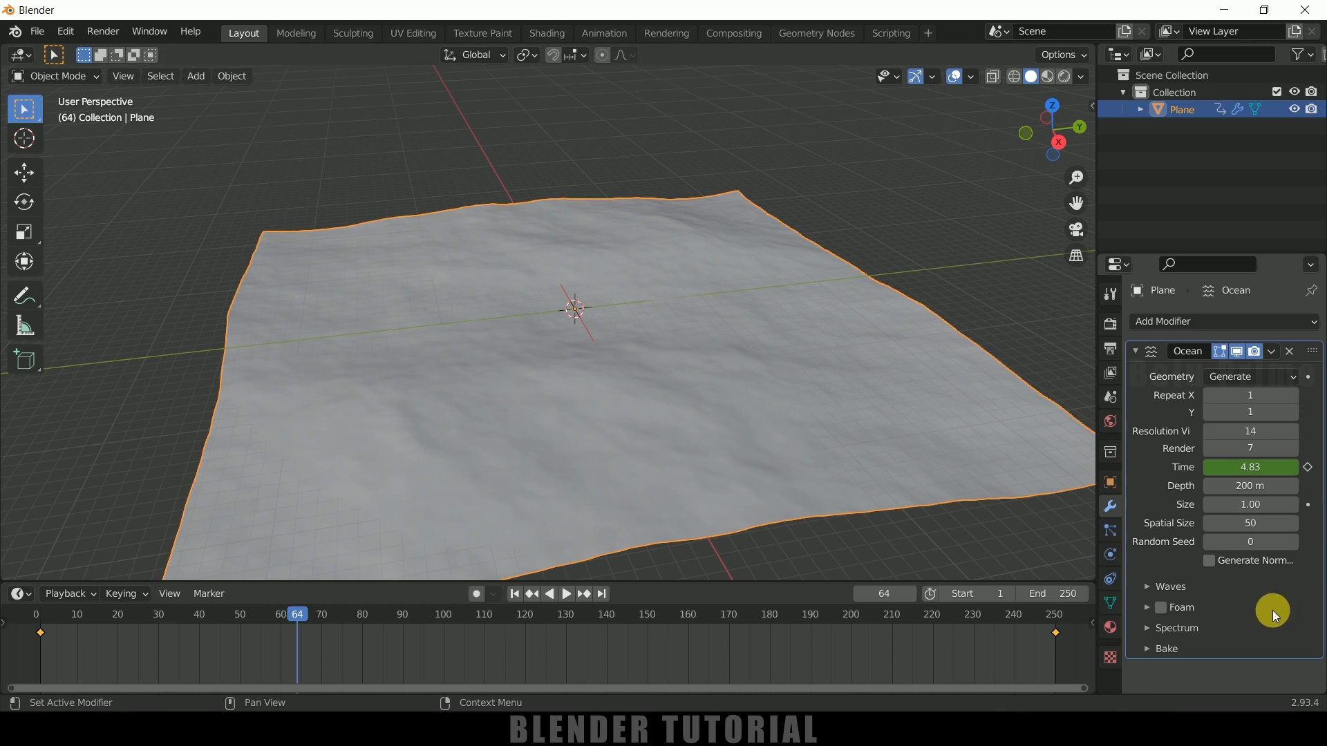
Step: Set wave Scale 1.700 and Choppiness 0.52, then replay from frame 1
click(1149, 587)
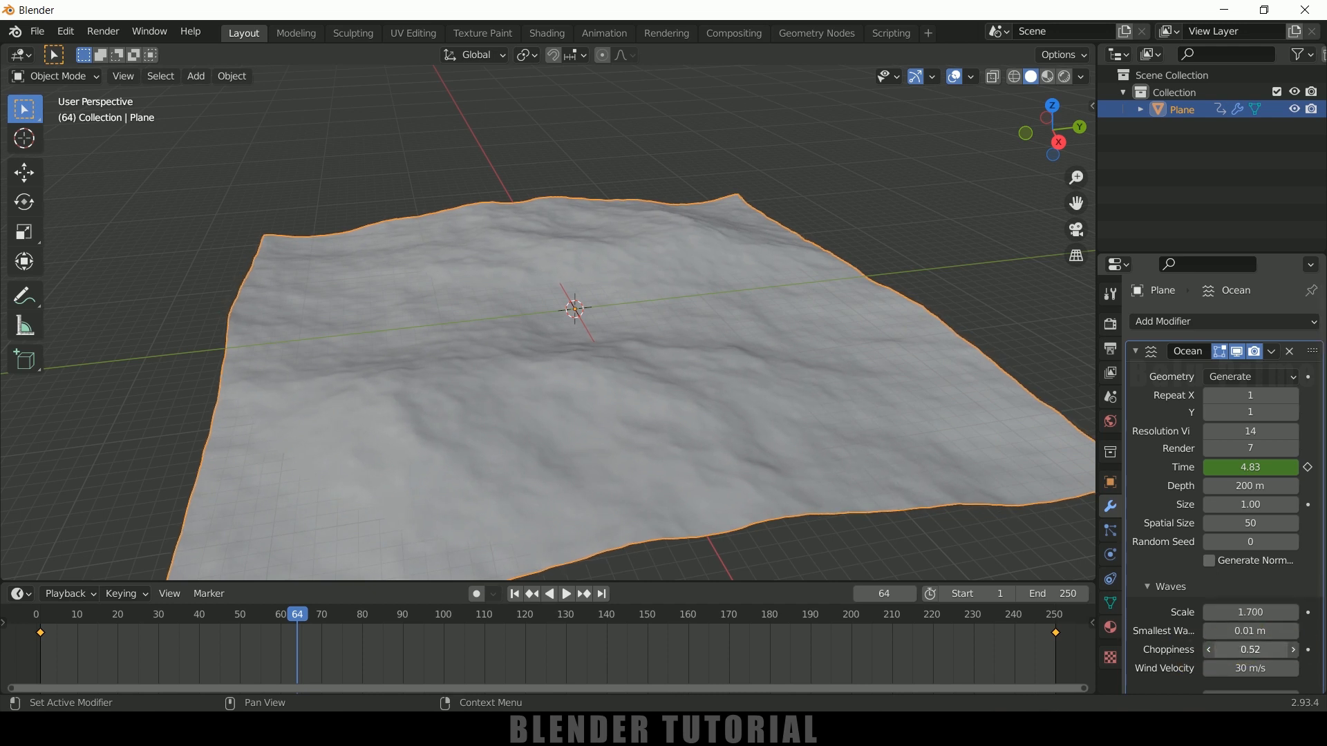
click(515, 594)
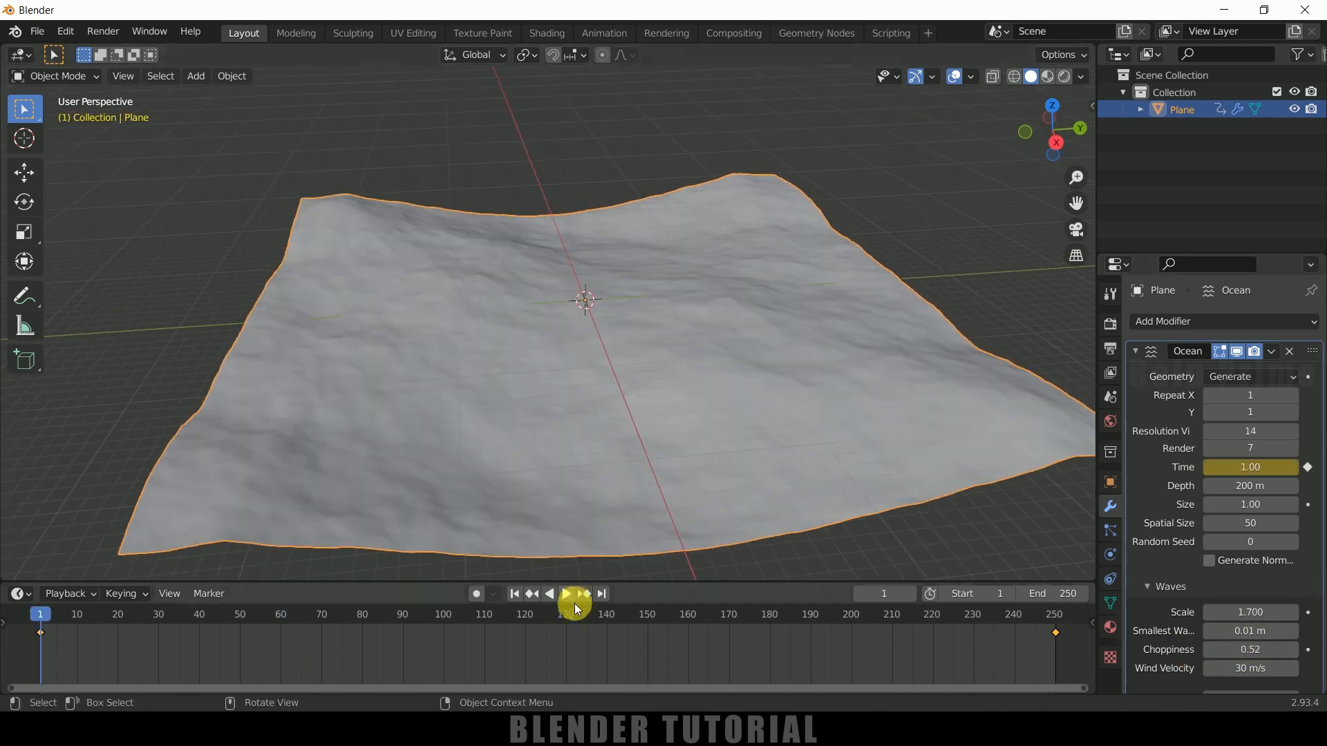
click(568, 594)
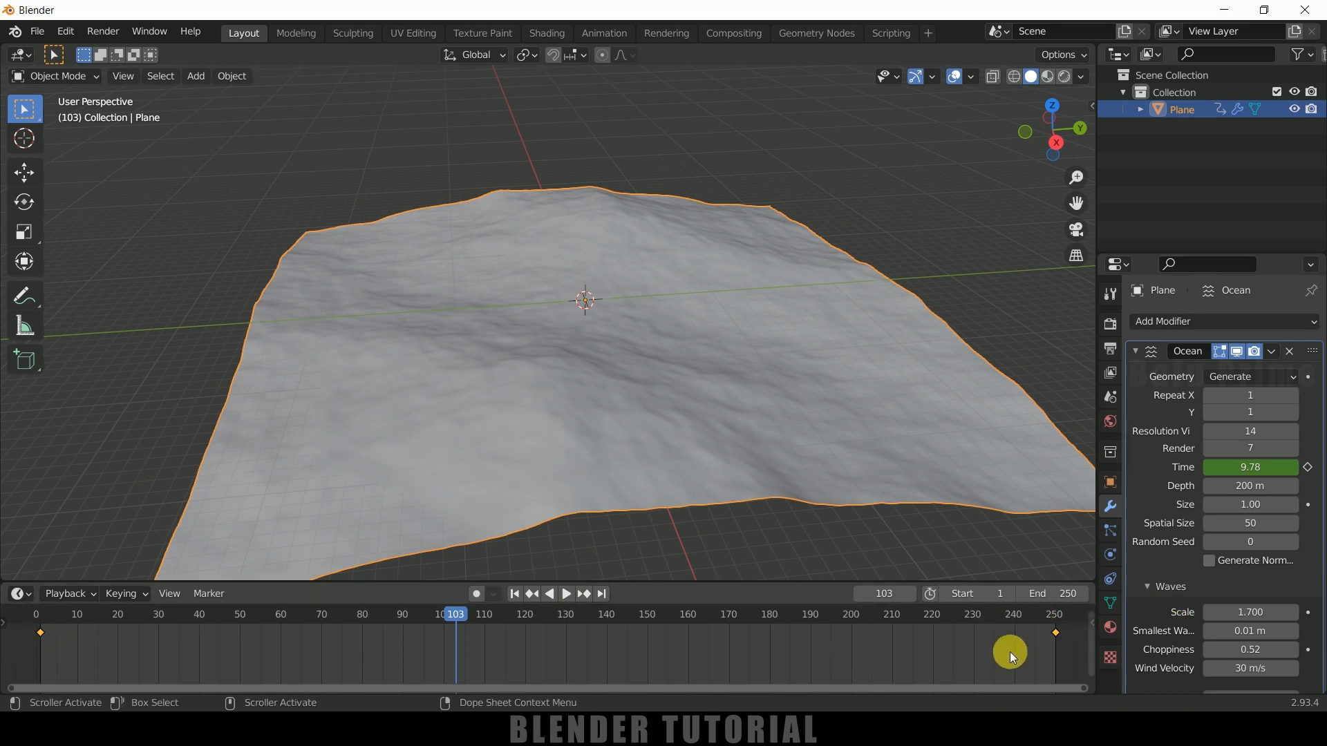
Step: Stop playback, restore the Timeline editor and rewind to frame 1
click(68, 594)
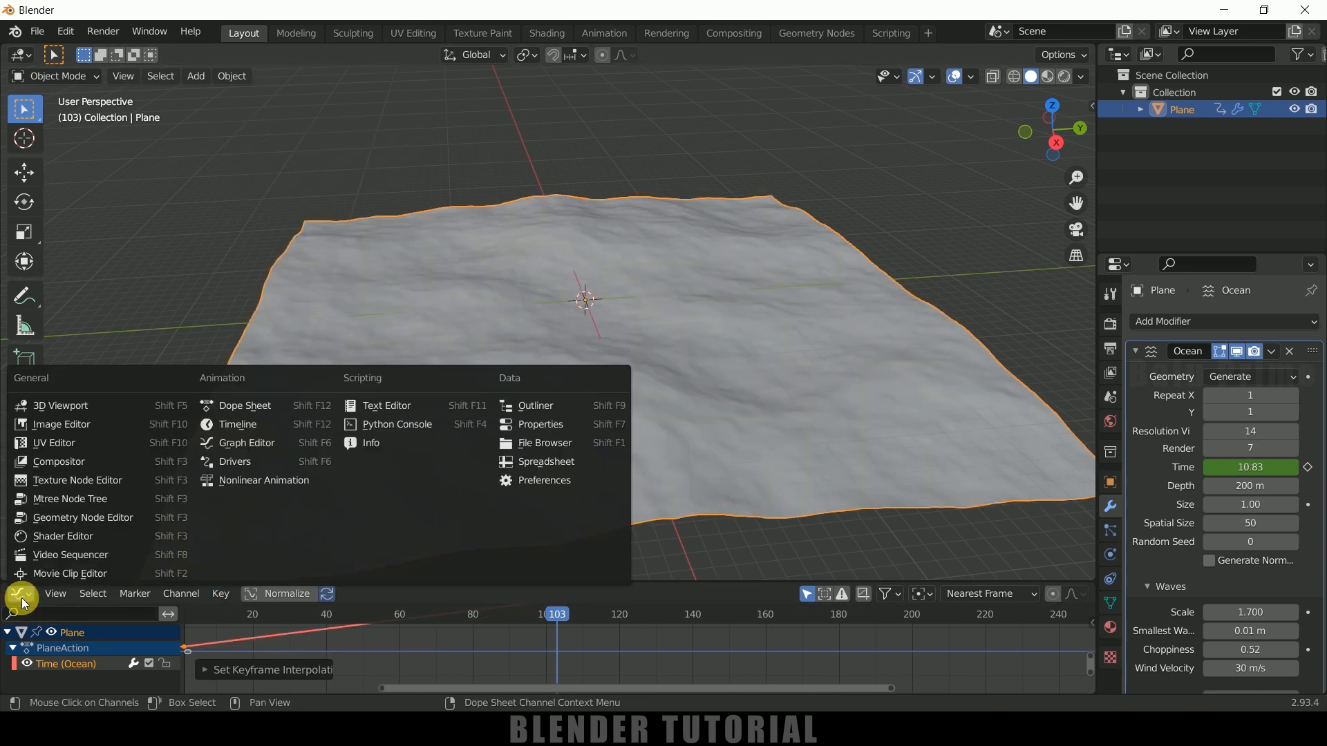
mouse_move(237, 424)
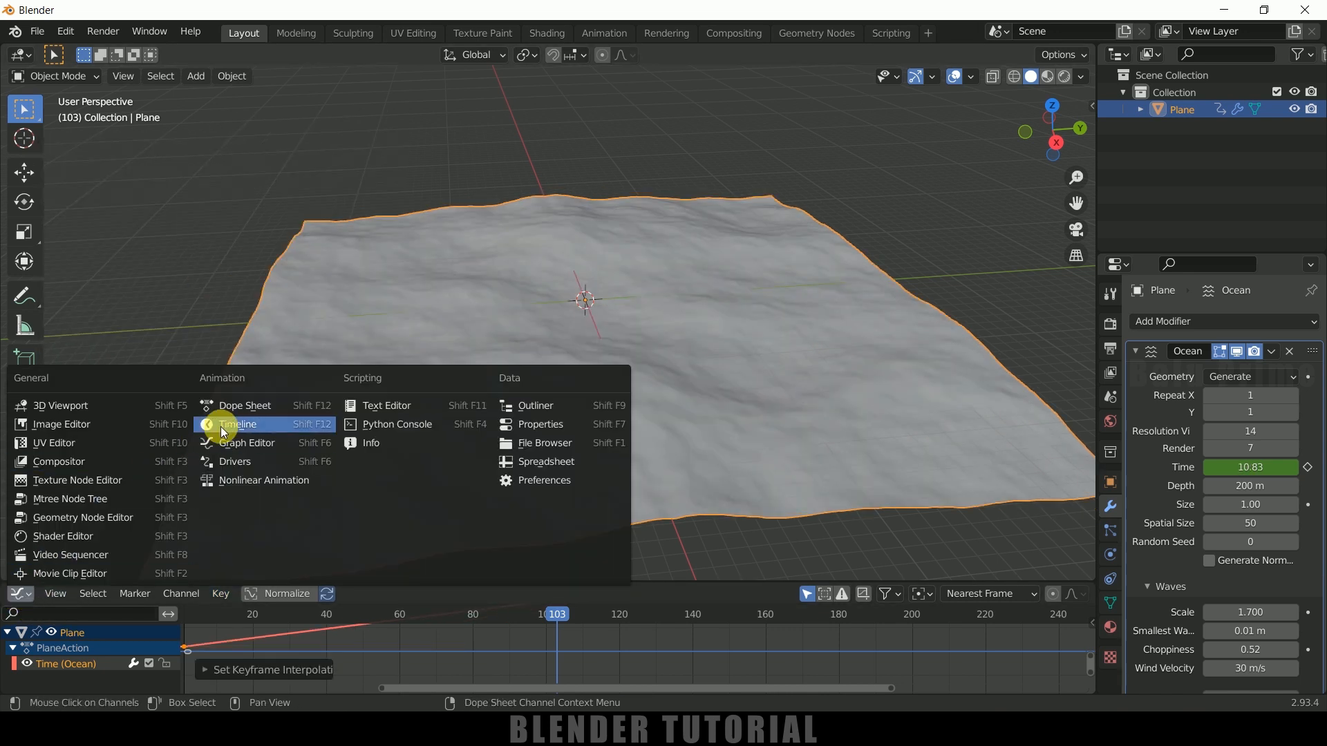
click(237, 424)
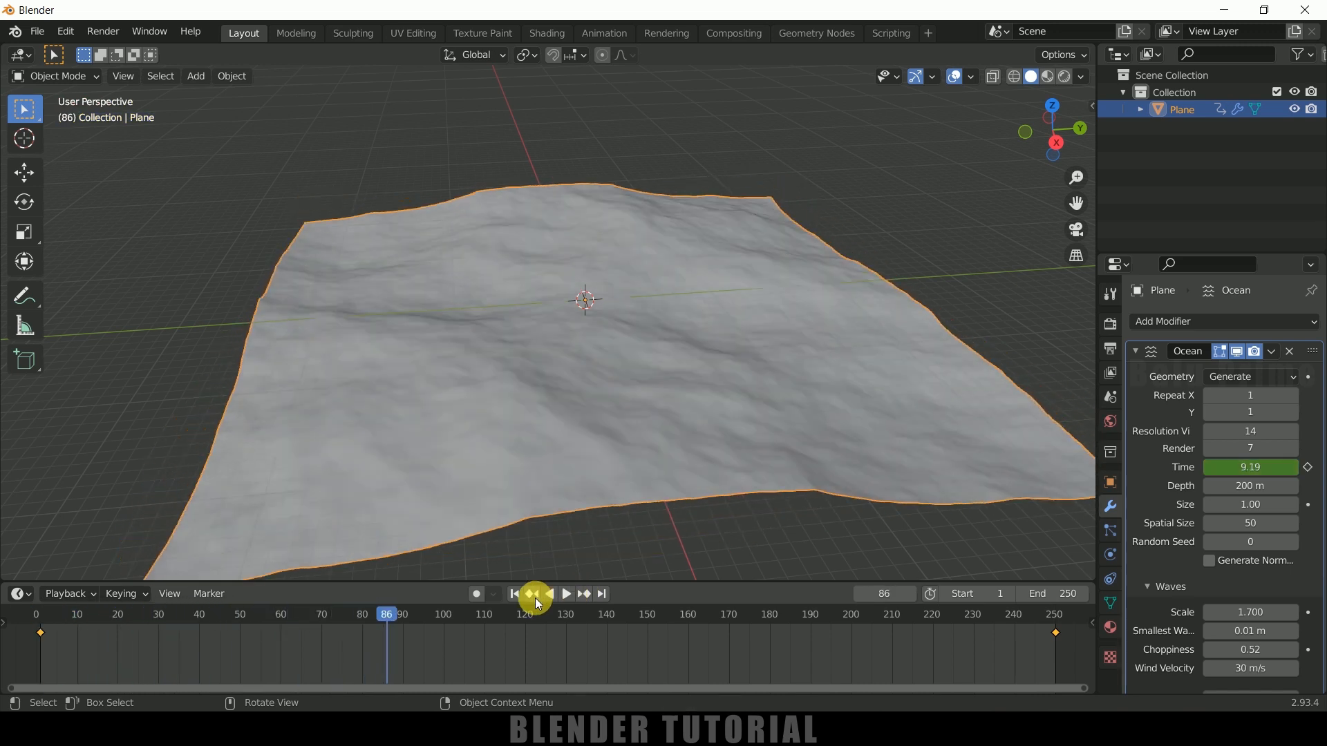
click(513, 594)
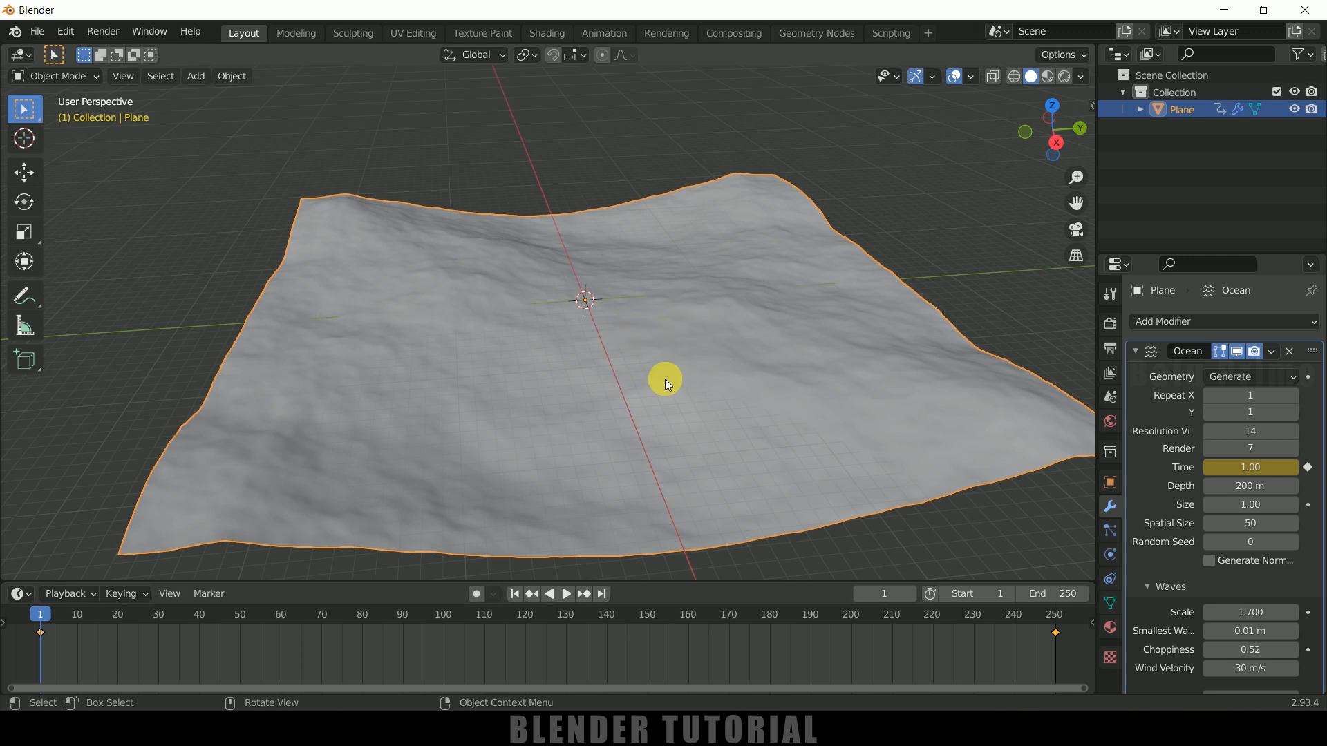
mouse_move(636, 319)
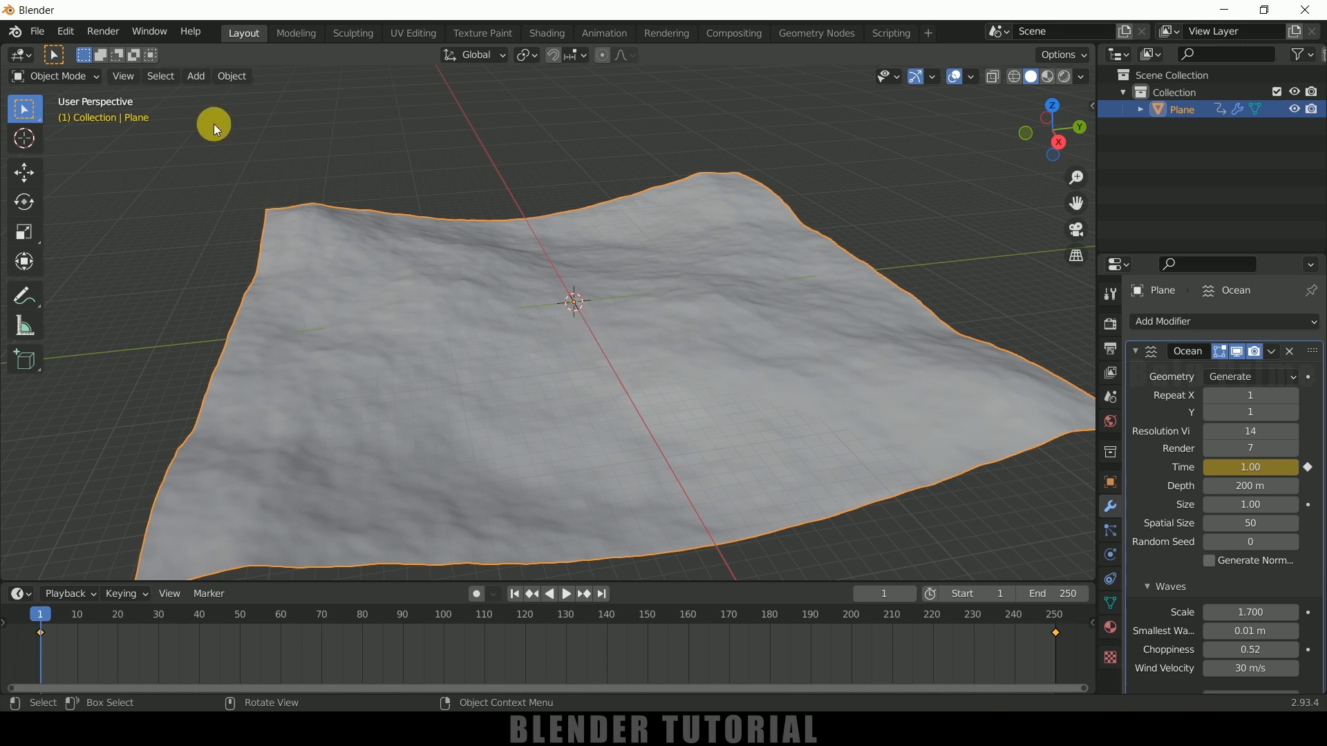
Step: Add a Suzanne monkey head, lift it above the ocean and tilt it
click(195, 76)
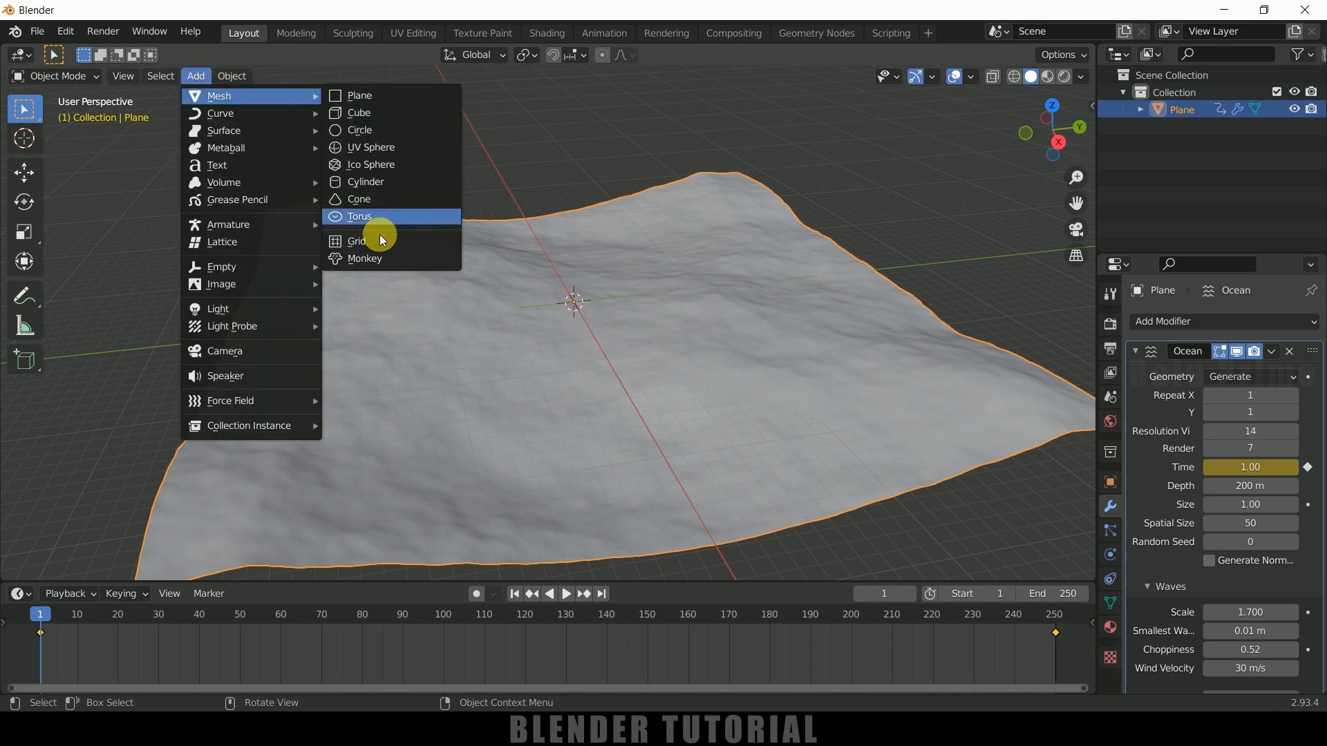
click(365, 259)
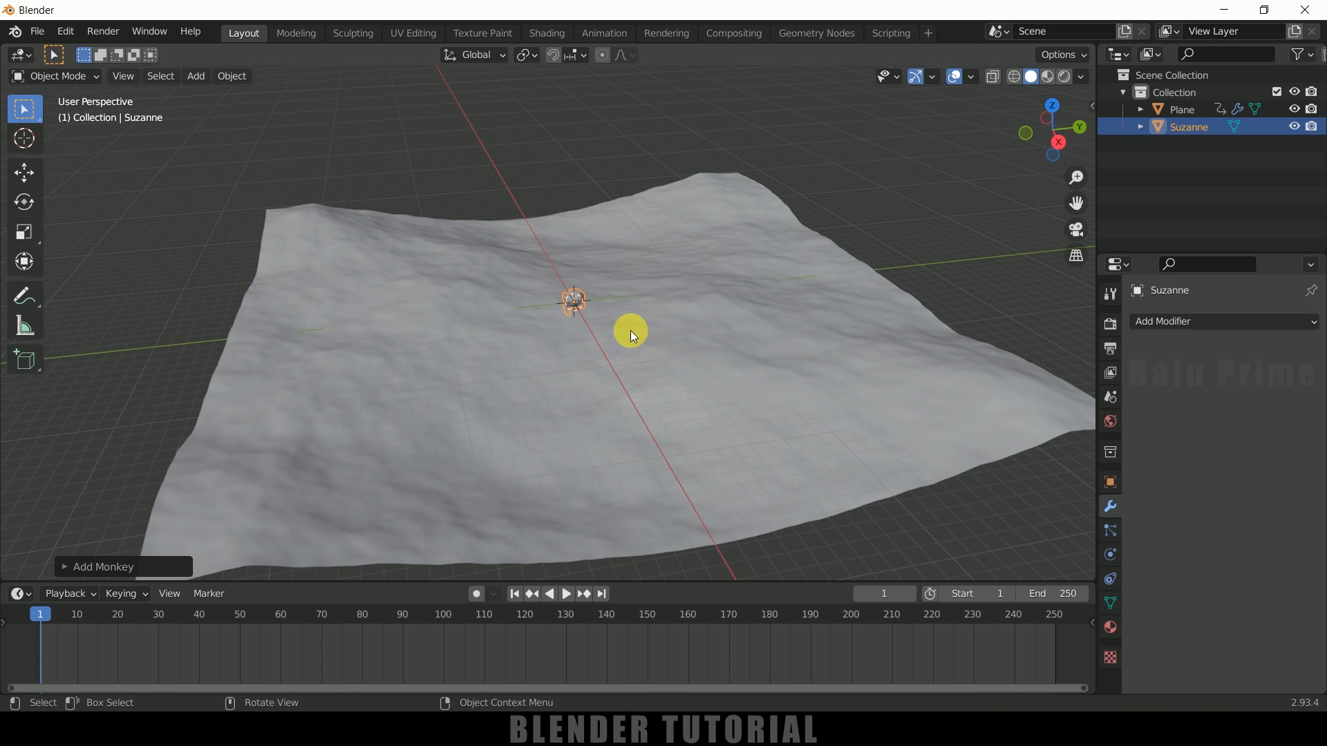
key(s)
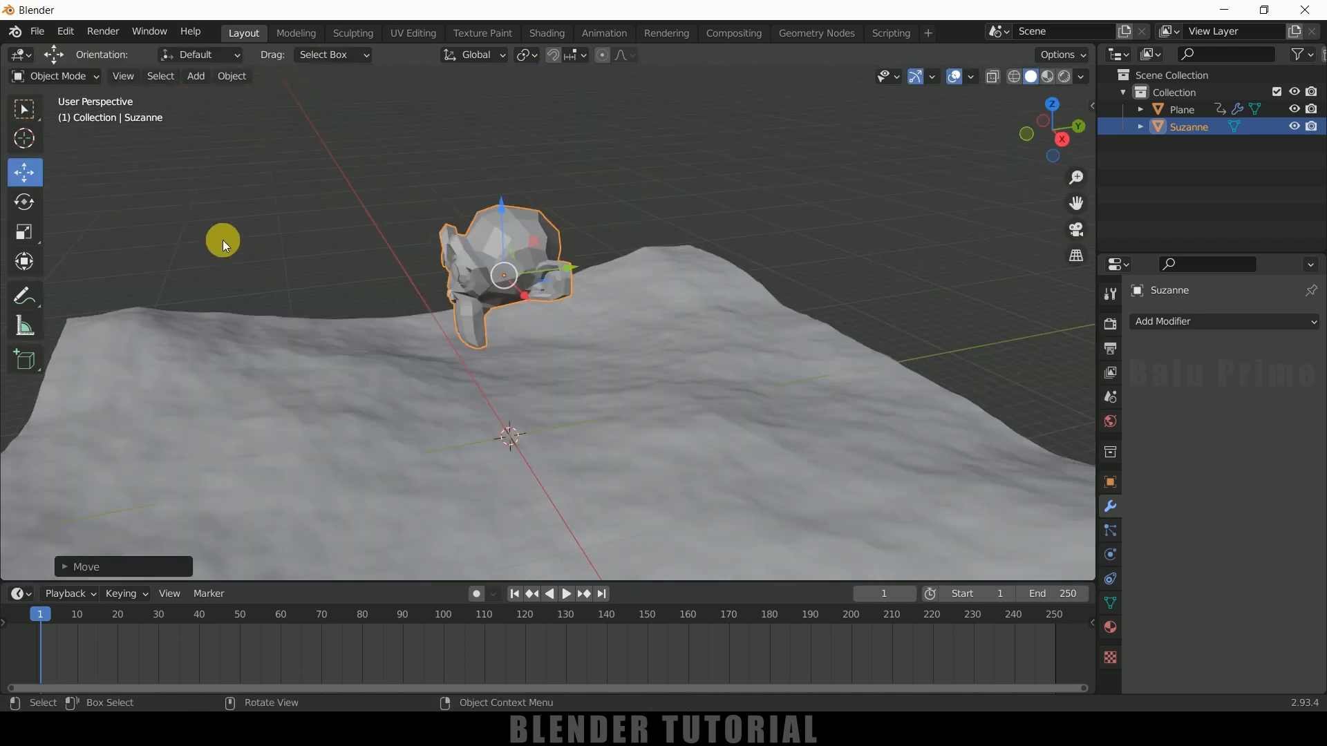
key(r)
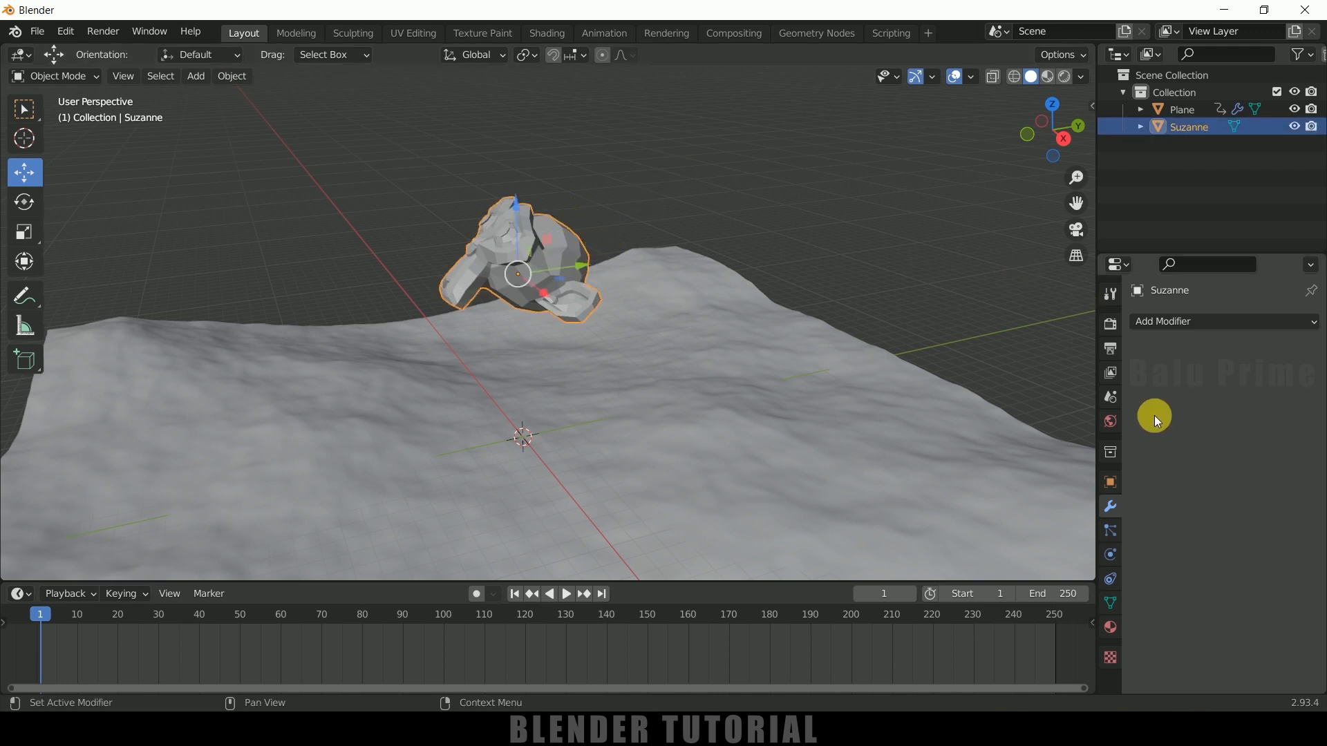
Step: Give Suzanne a Subdivision Surface modifier with higher viewport level, viewing the whole ocean
click(1224, 322)
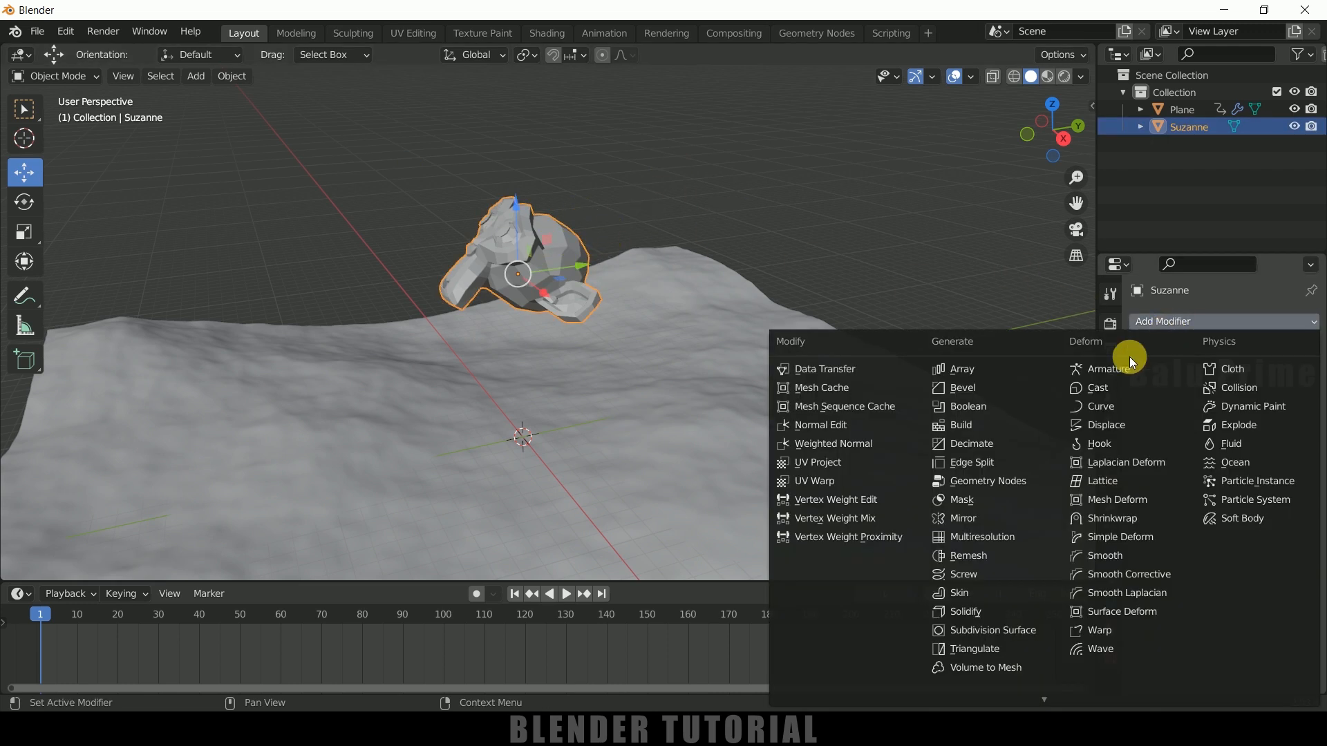
click(991, 630)
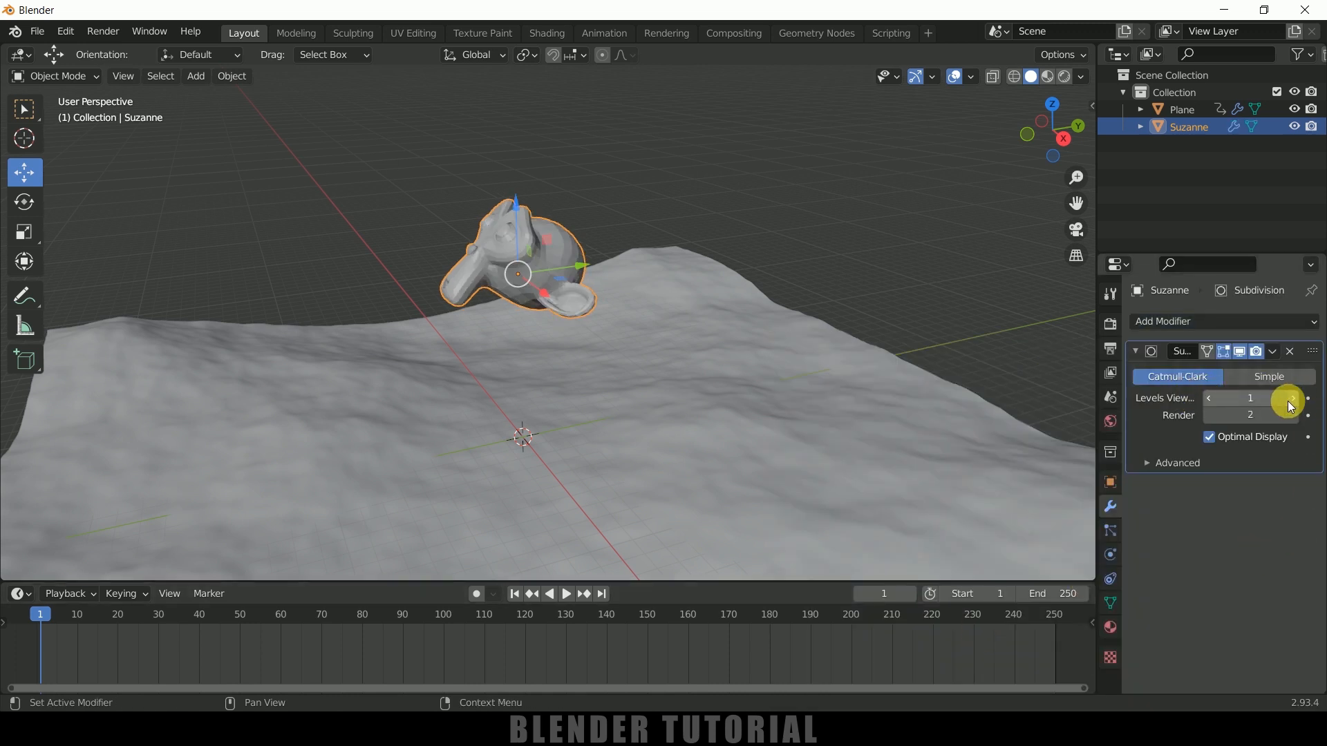
click(1291, 398)
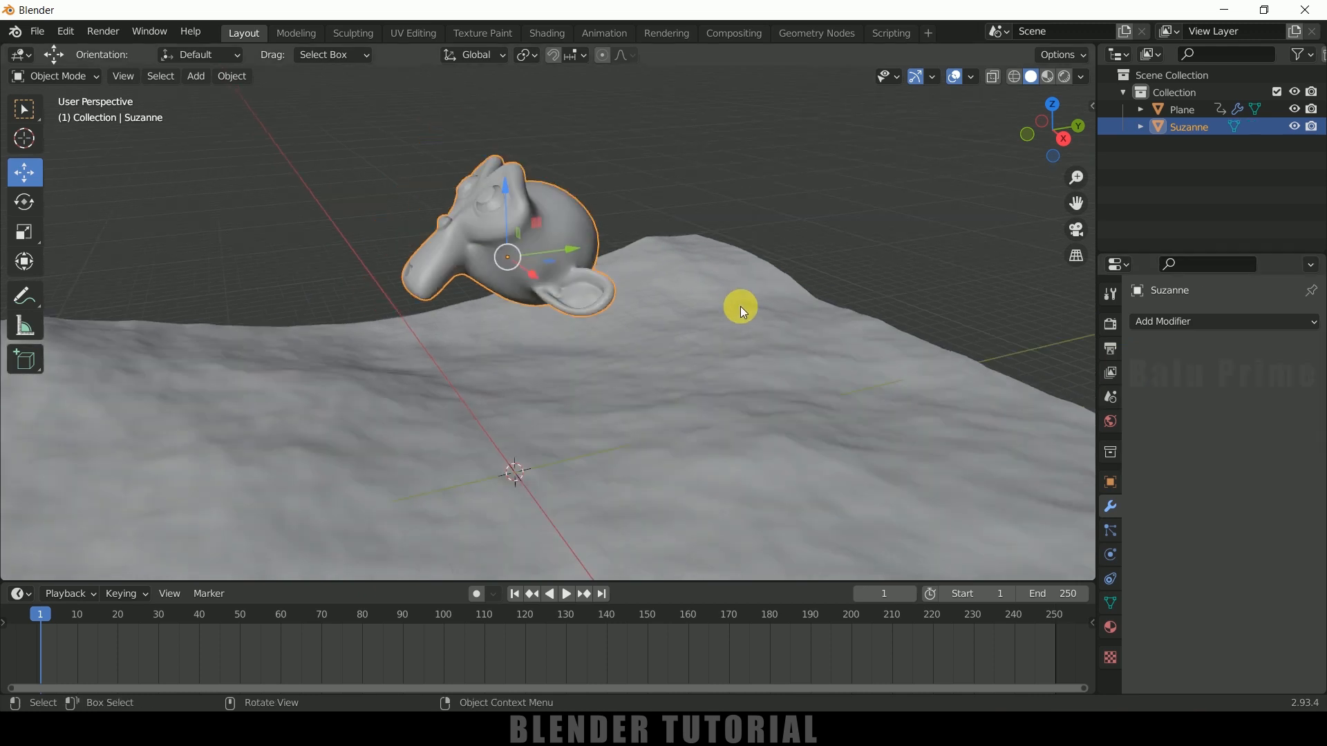
drag(740, 312, 626, 329)
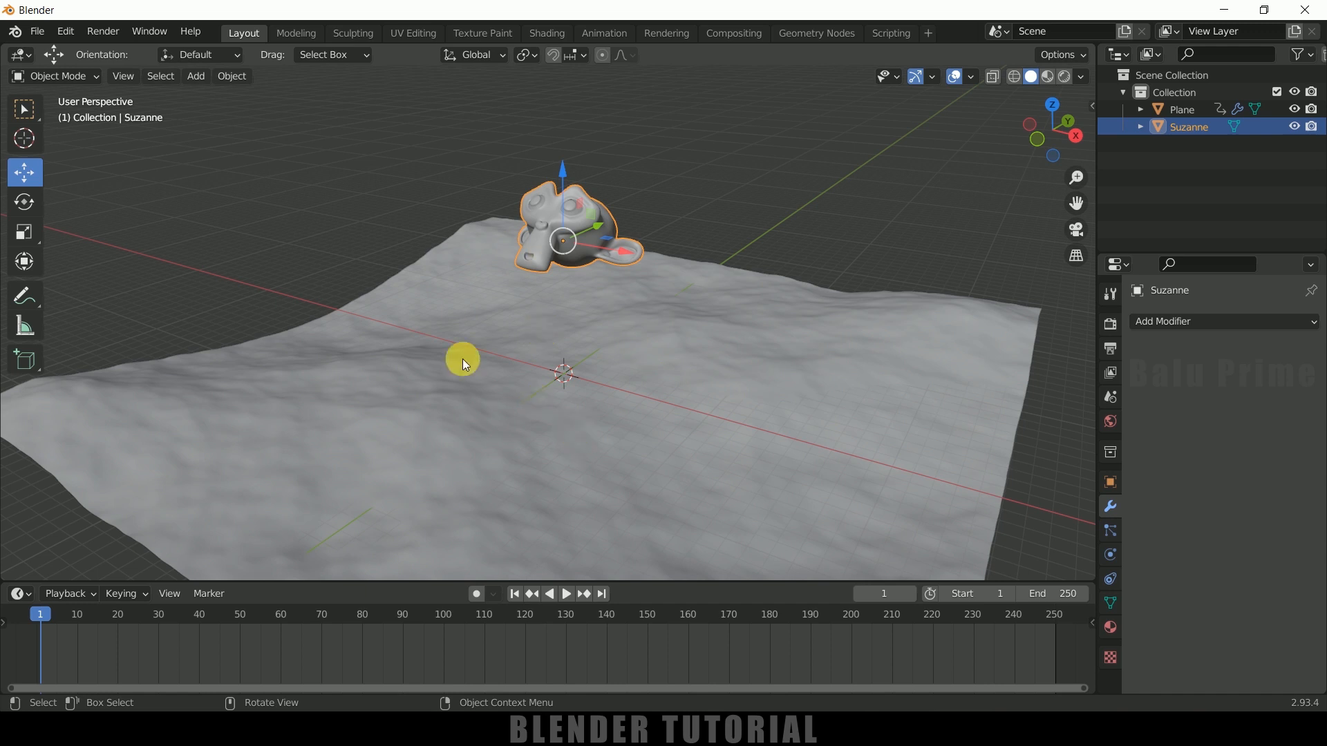
mouse_move(225, 159)
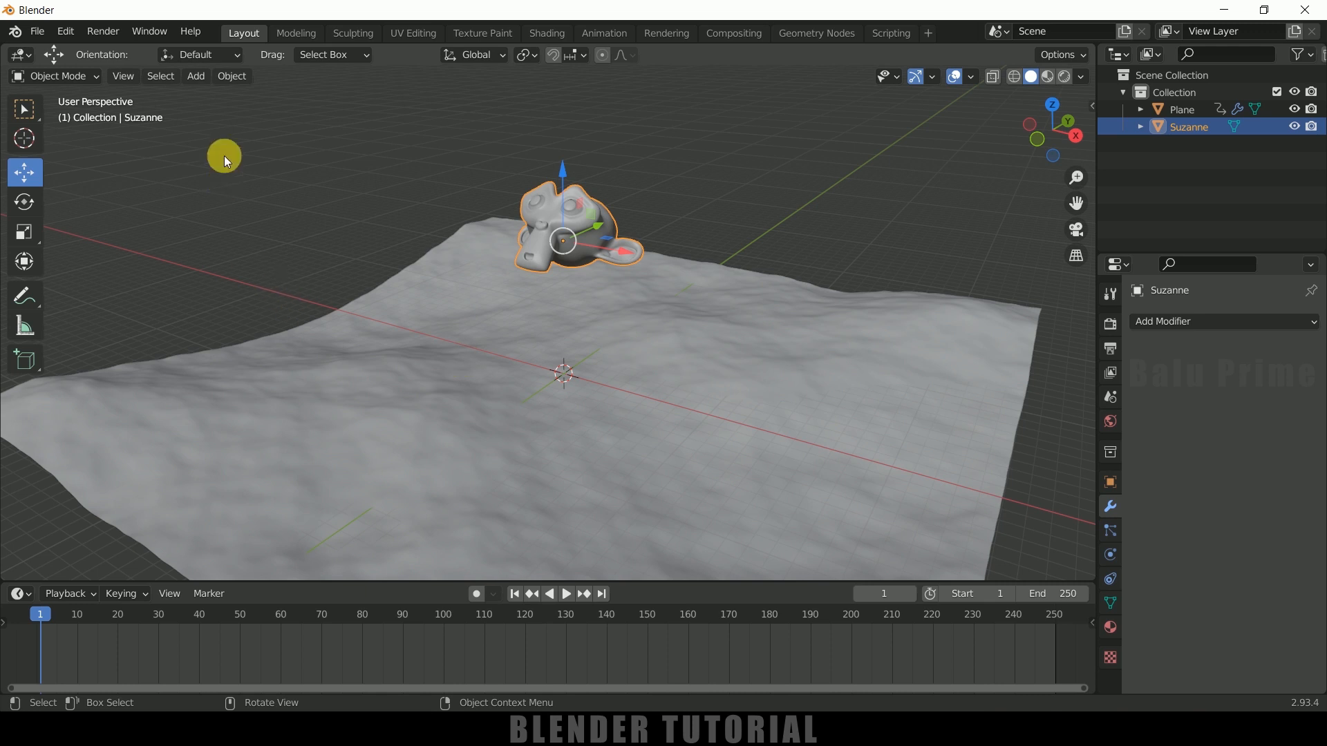
Step: Add a second plane and move it beneath Suzanne
click(195, 76)
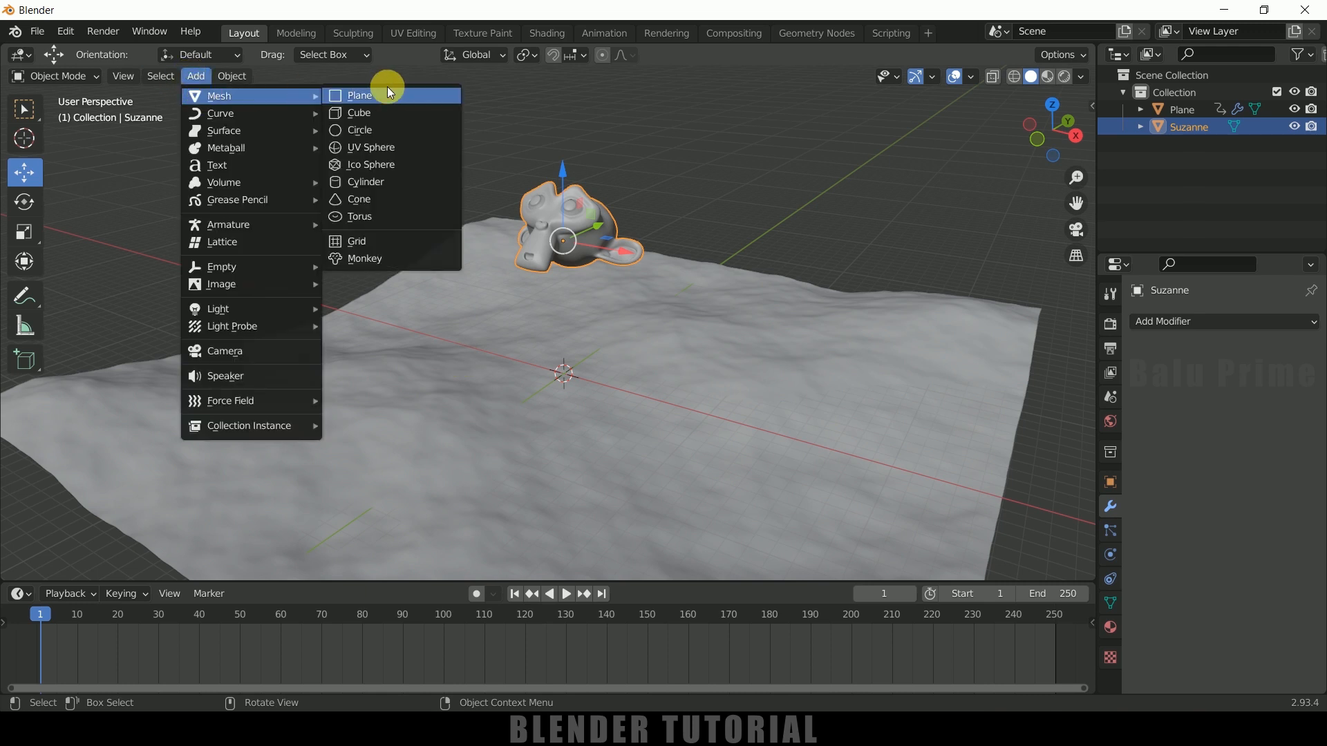
click(359, 95)
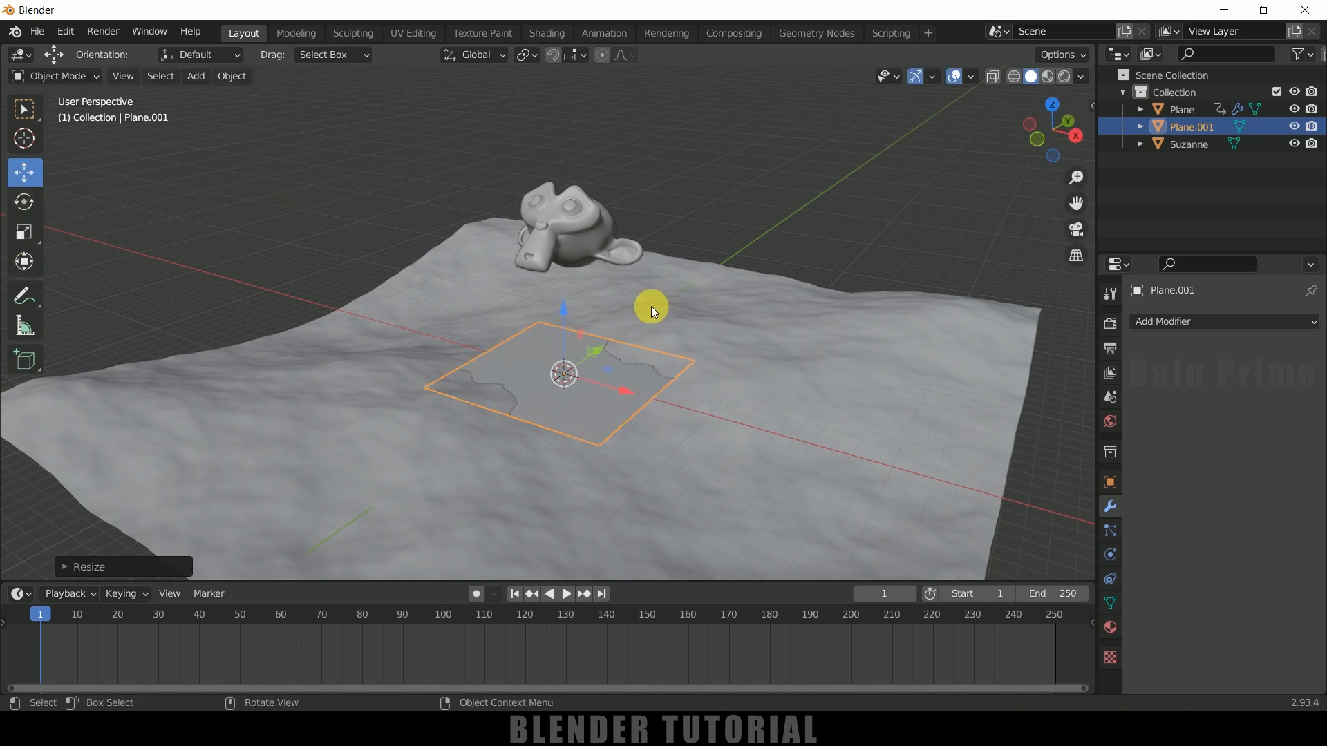
drag(563, 372, 562, 241)
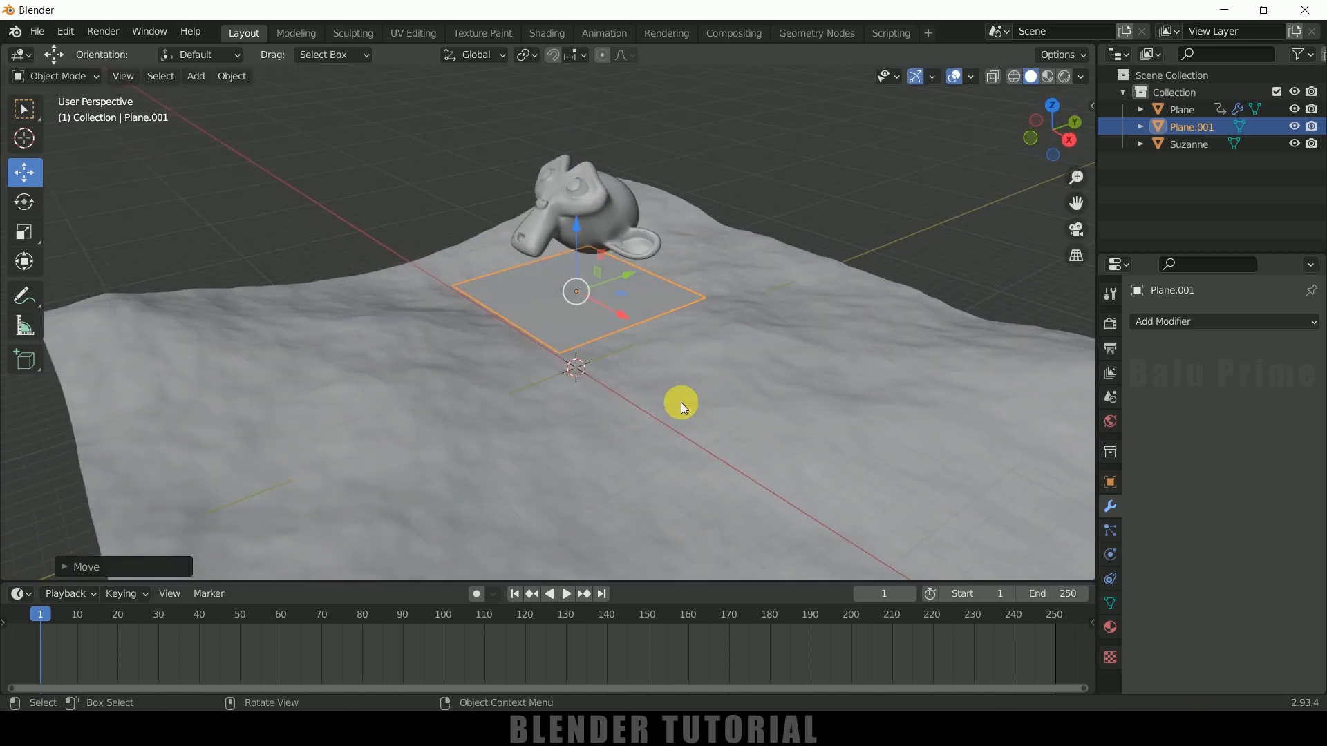
Step: Subdivide the small plane's mesh in Edit Mode with 60 cuts
key(Tab)
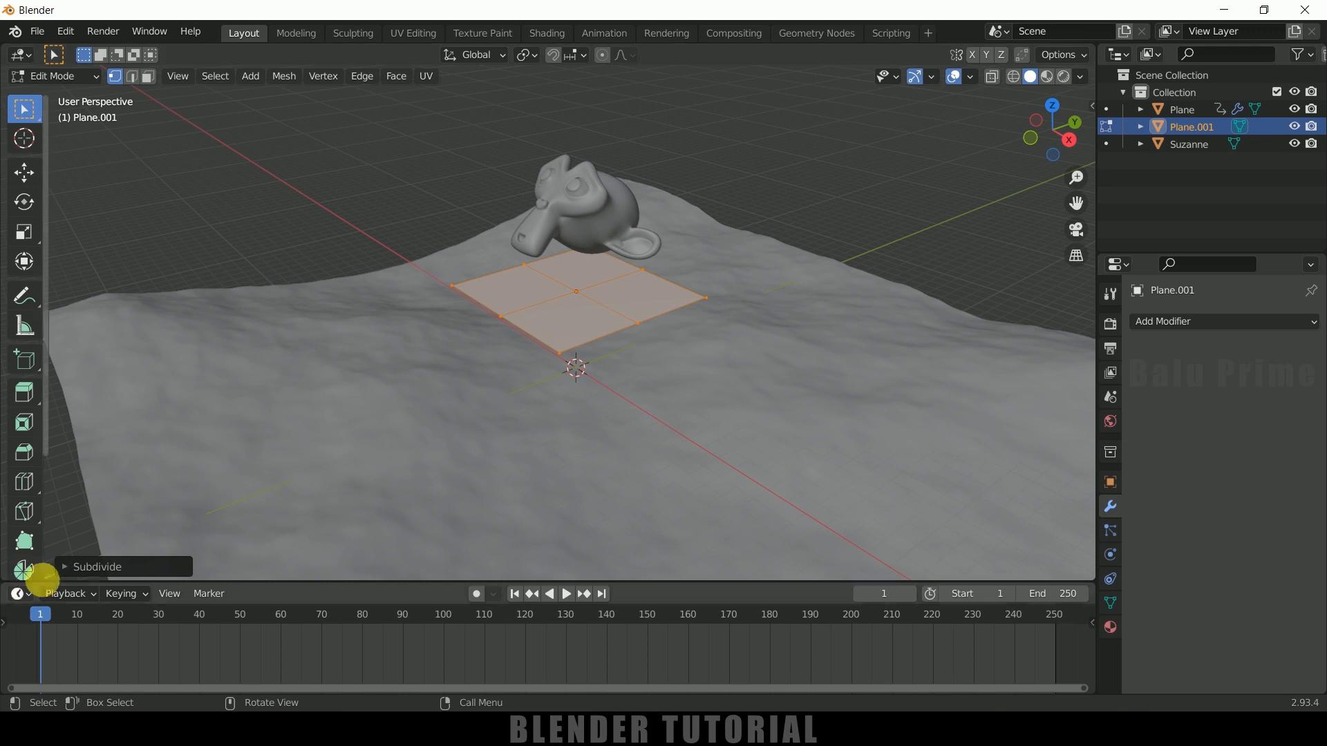
click(96, 567)
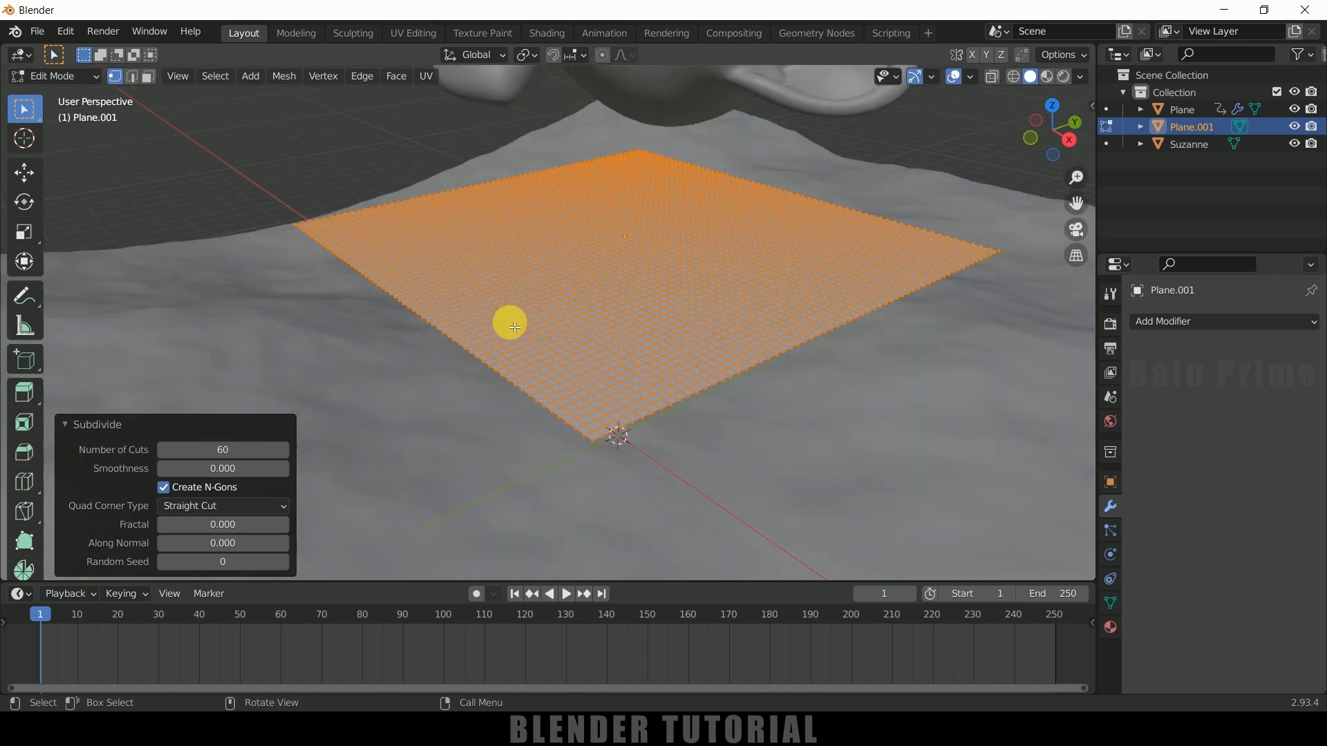
drag(510, 322, 595, 198)
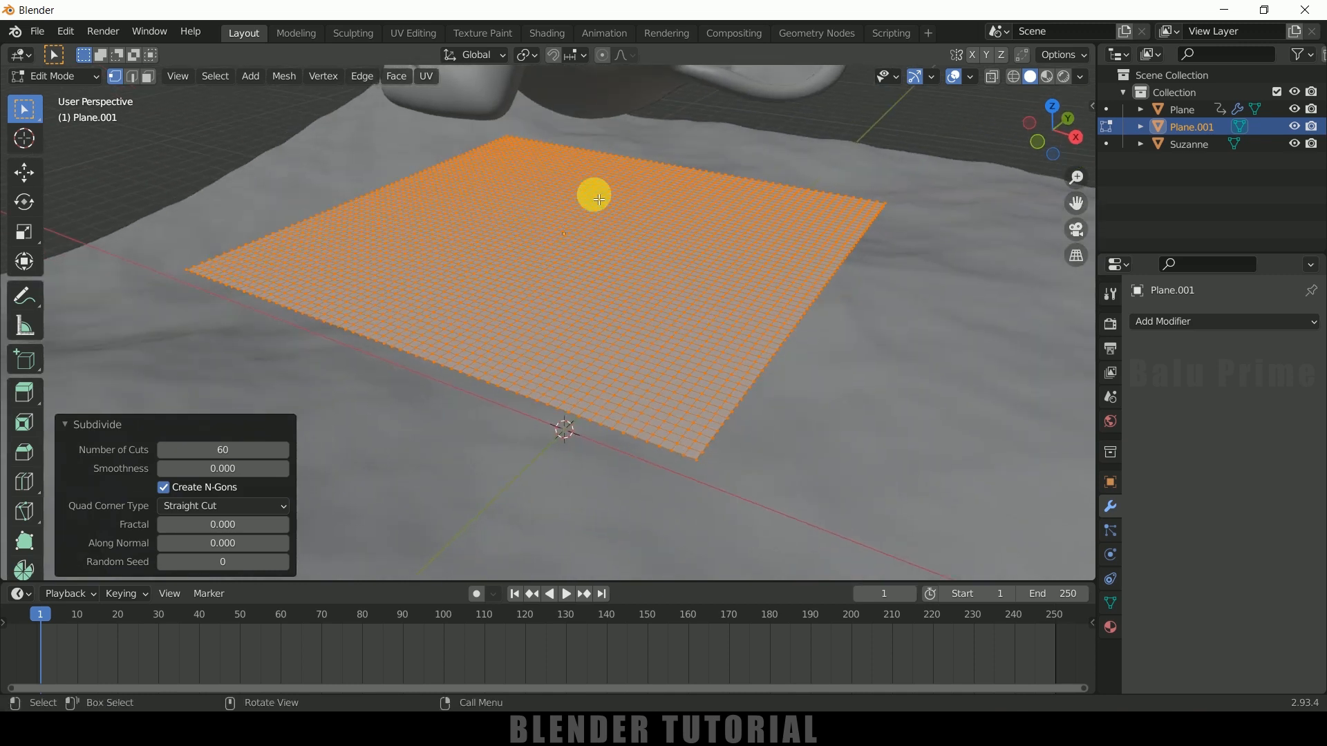
mouse_move(737, 266)
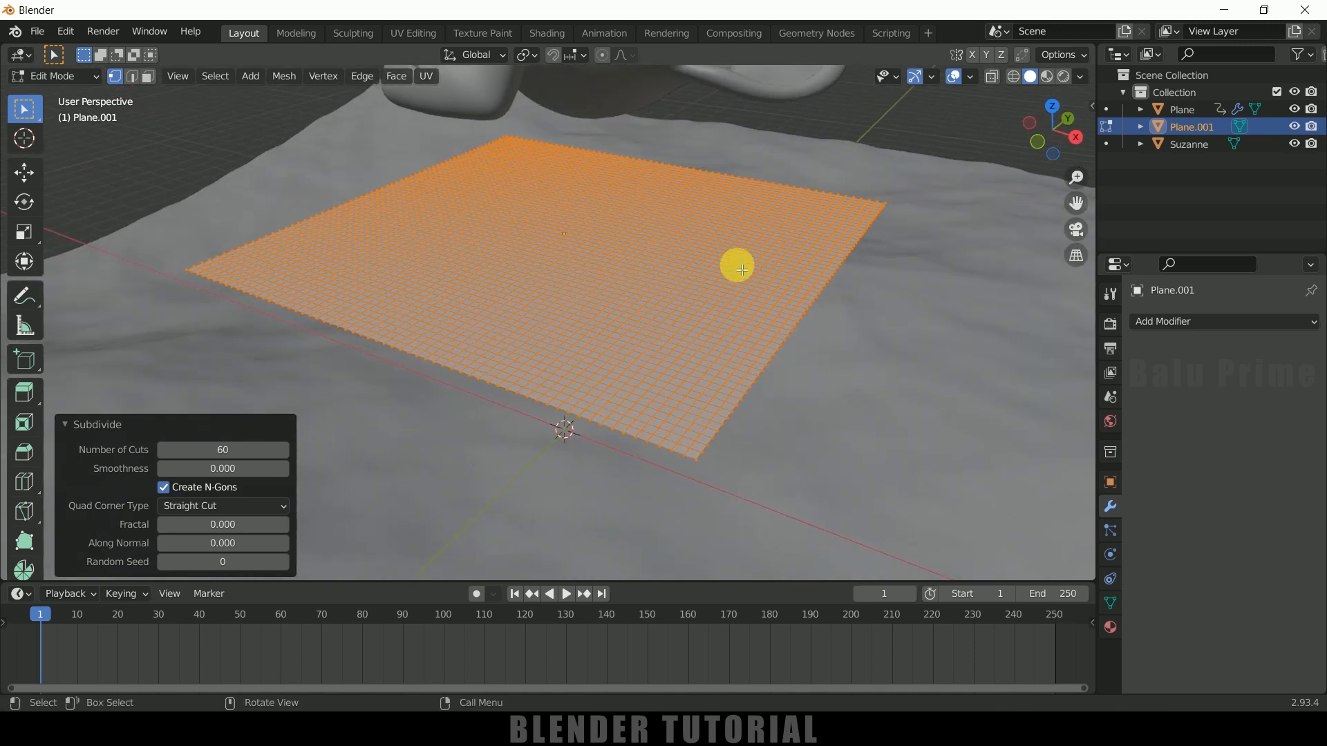
mouse_move(1125, 580)
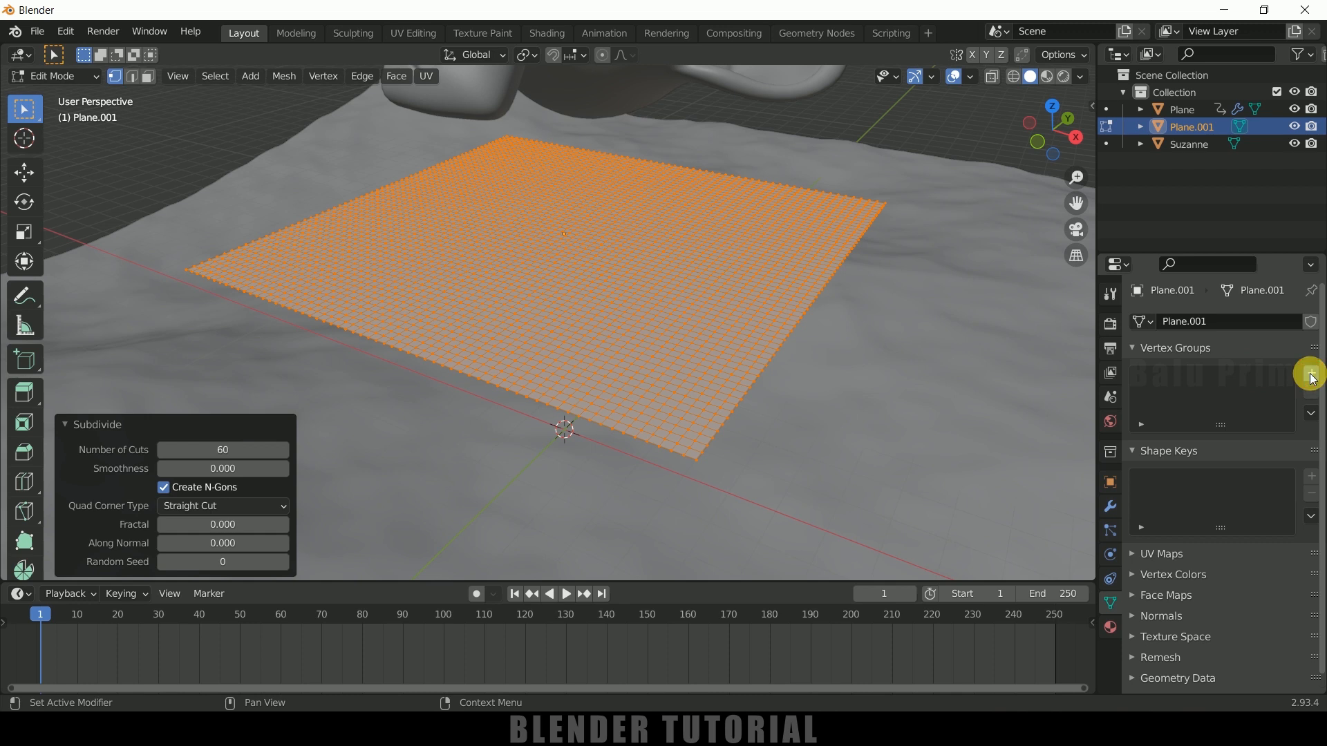
Step: Create a vertex group named 'pin' and assign the plane's vertices to it
click(1310, 371)
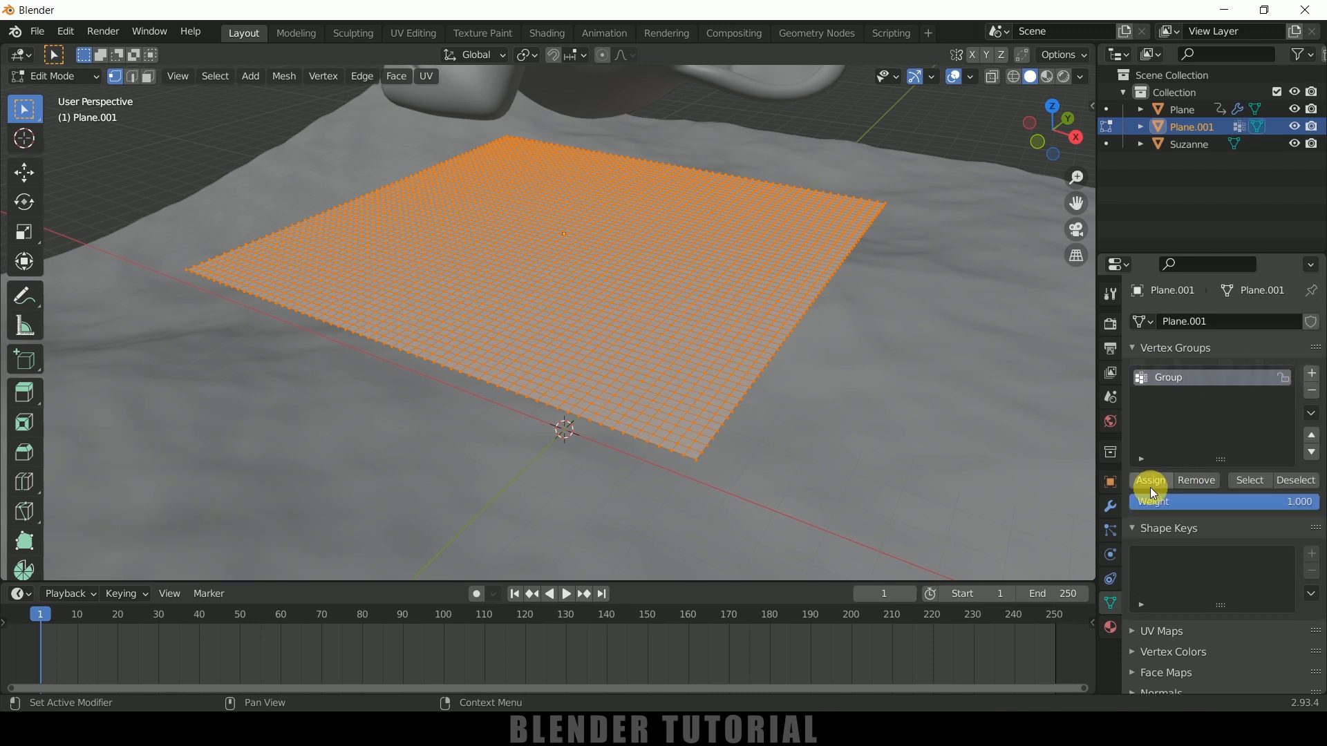
mouse_move(1208, 404)
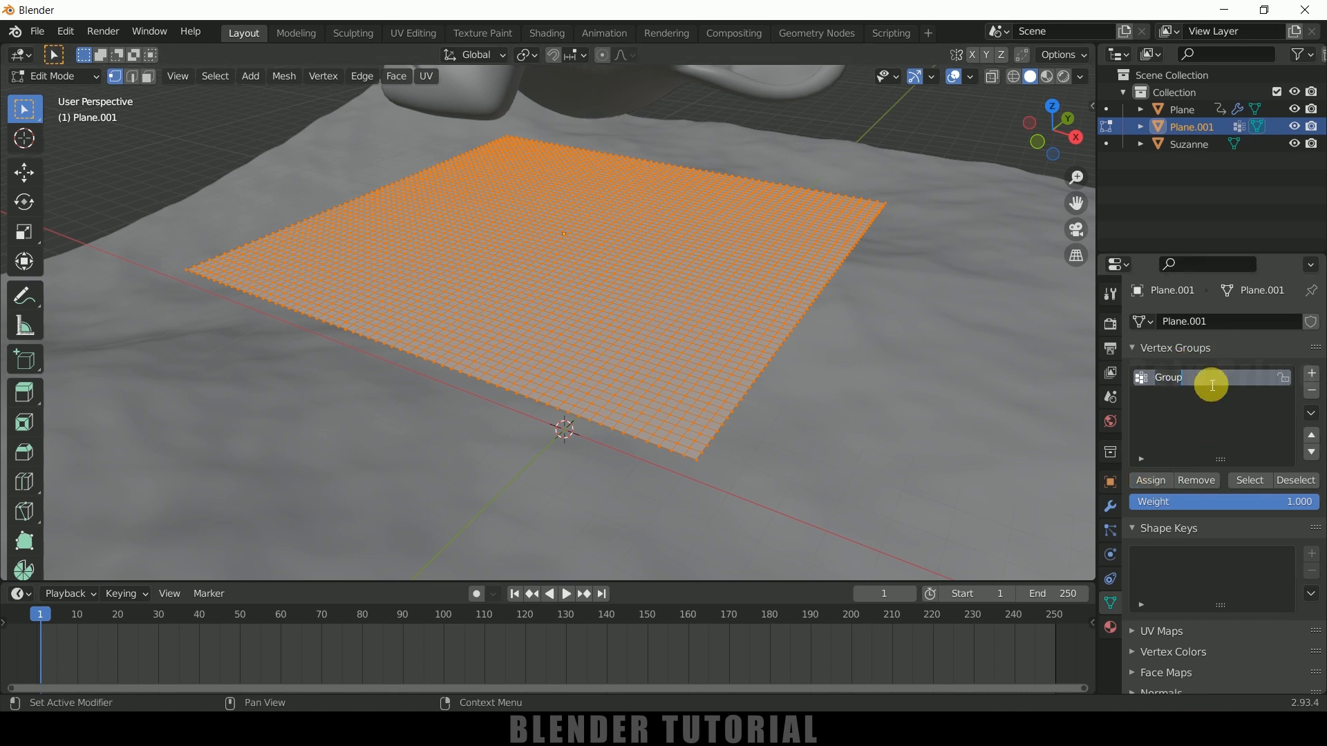
text(pin)
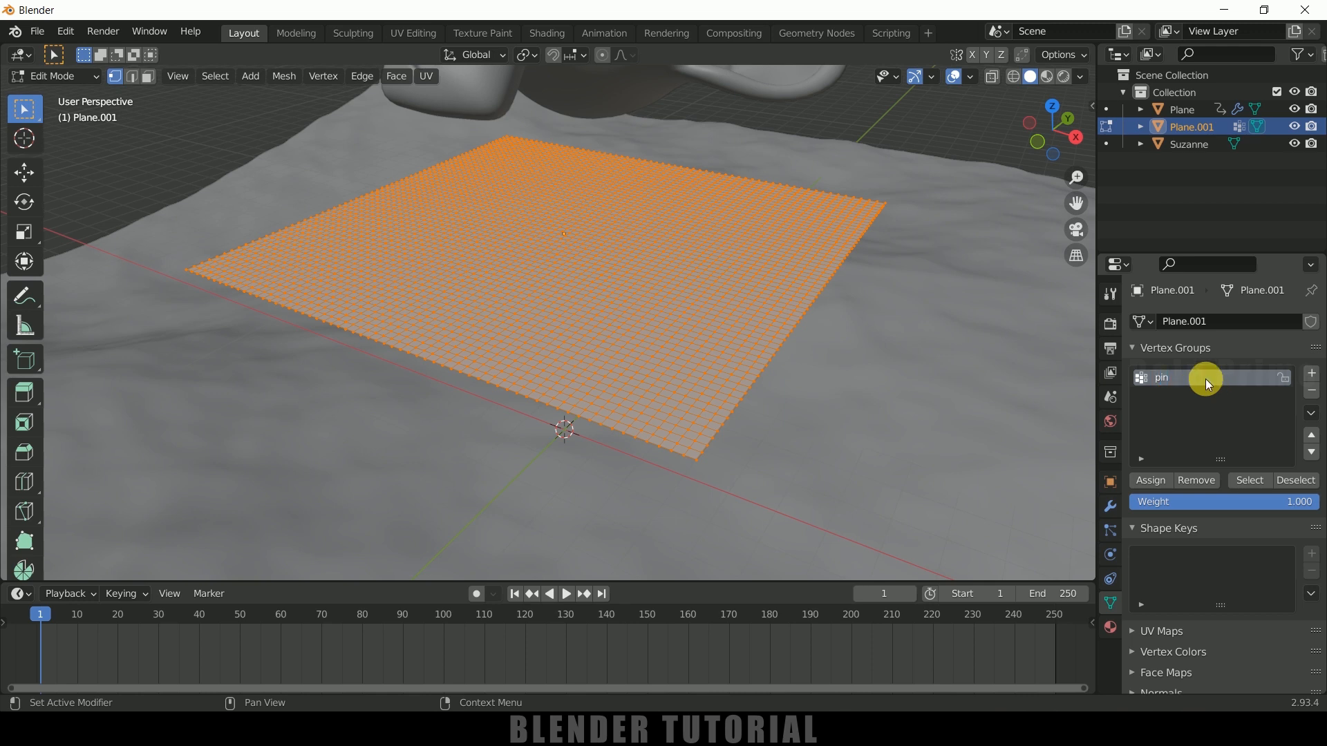
click(1149, 480)
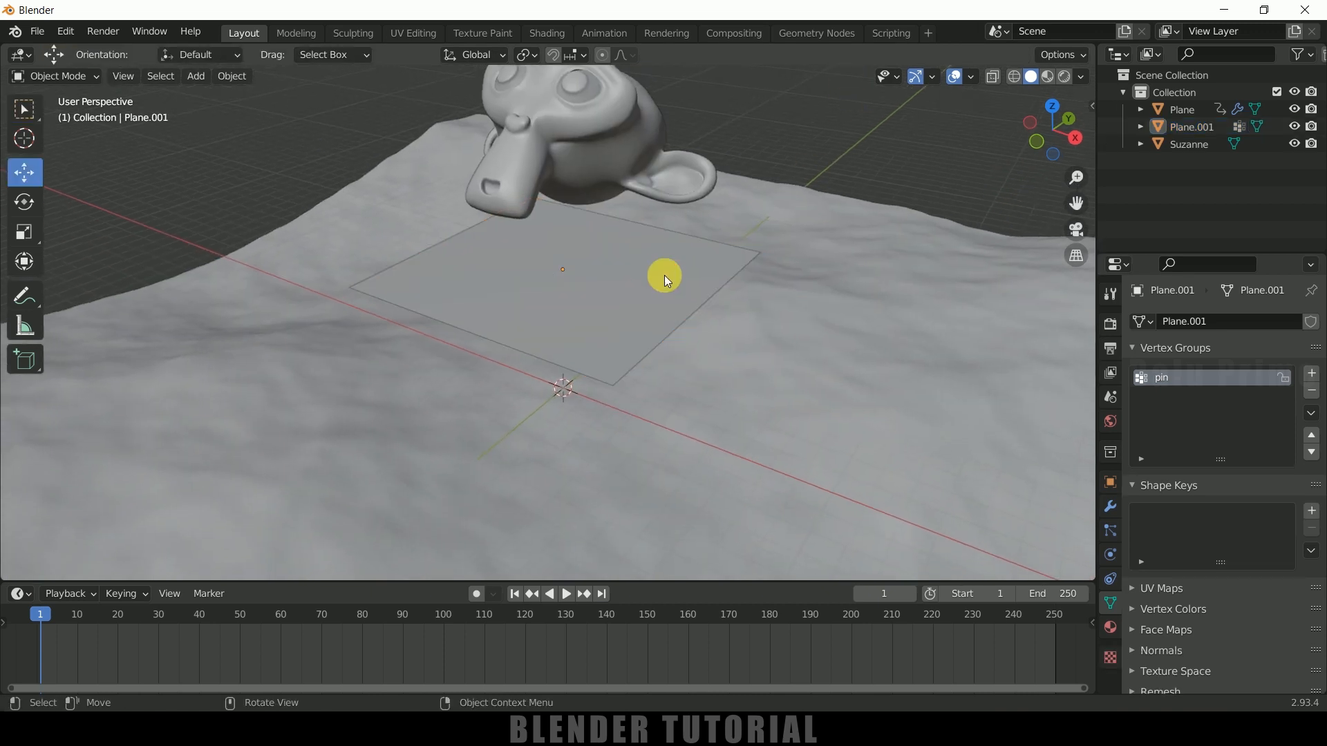
Step: Shrinkwrap Plane.001 onto the ocean Plane, then play and pause to check the waves
click(1109, 508)
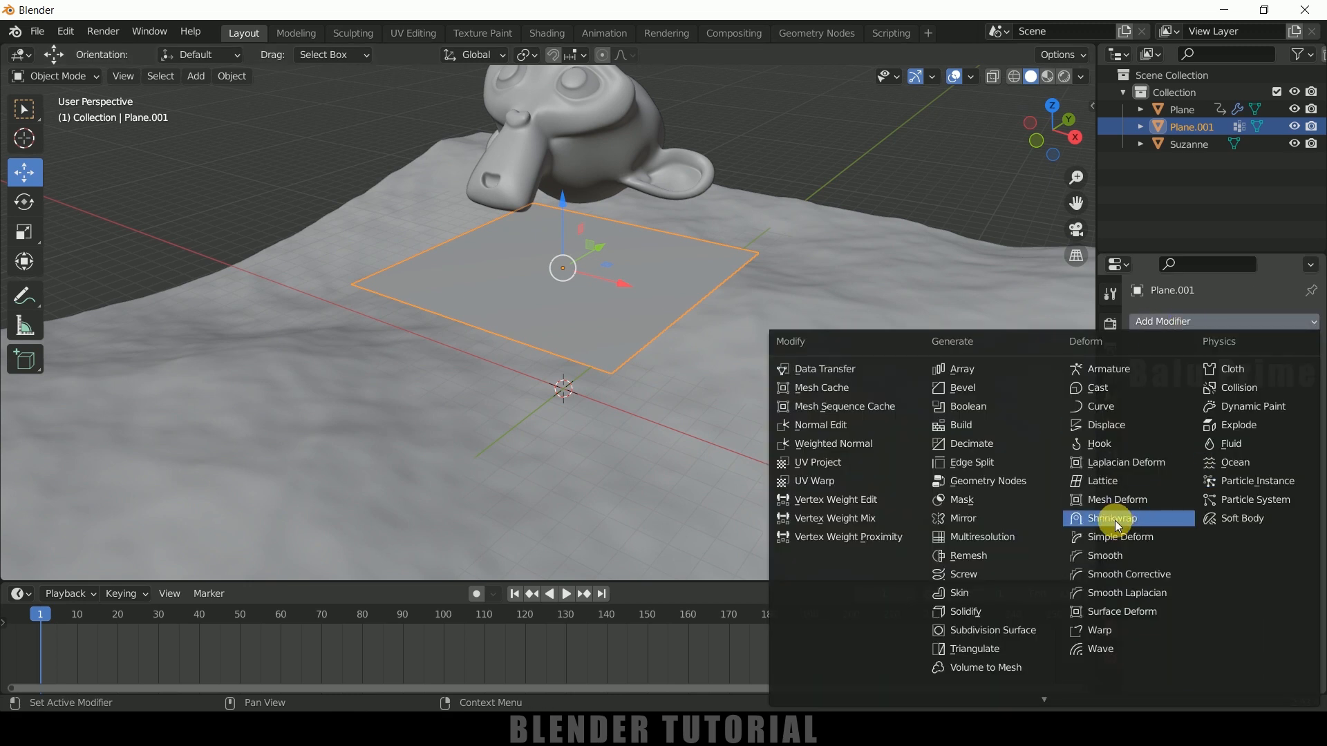
click(1116, 519)
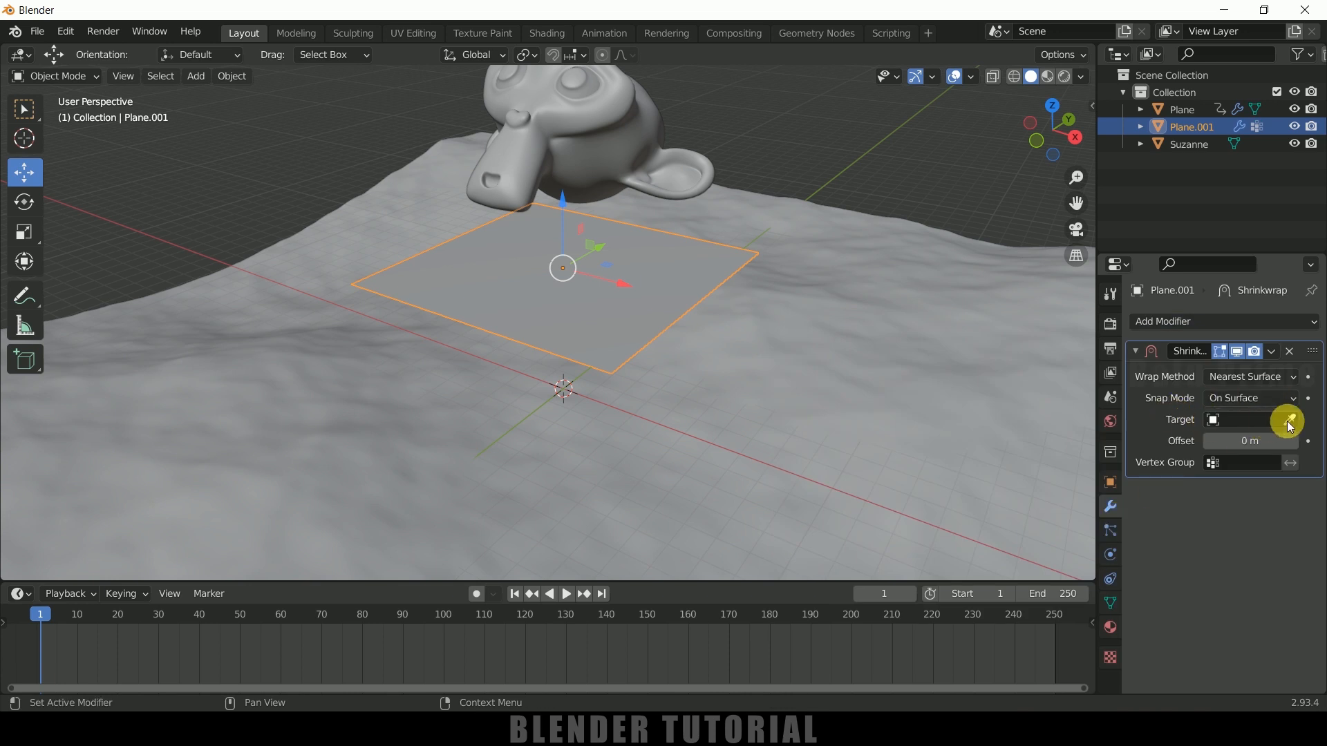
click(1287, 420)
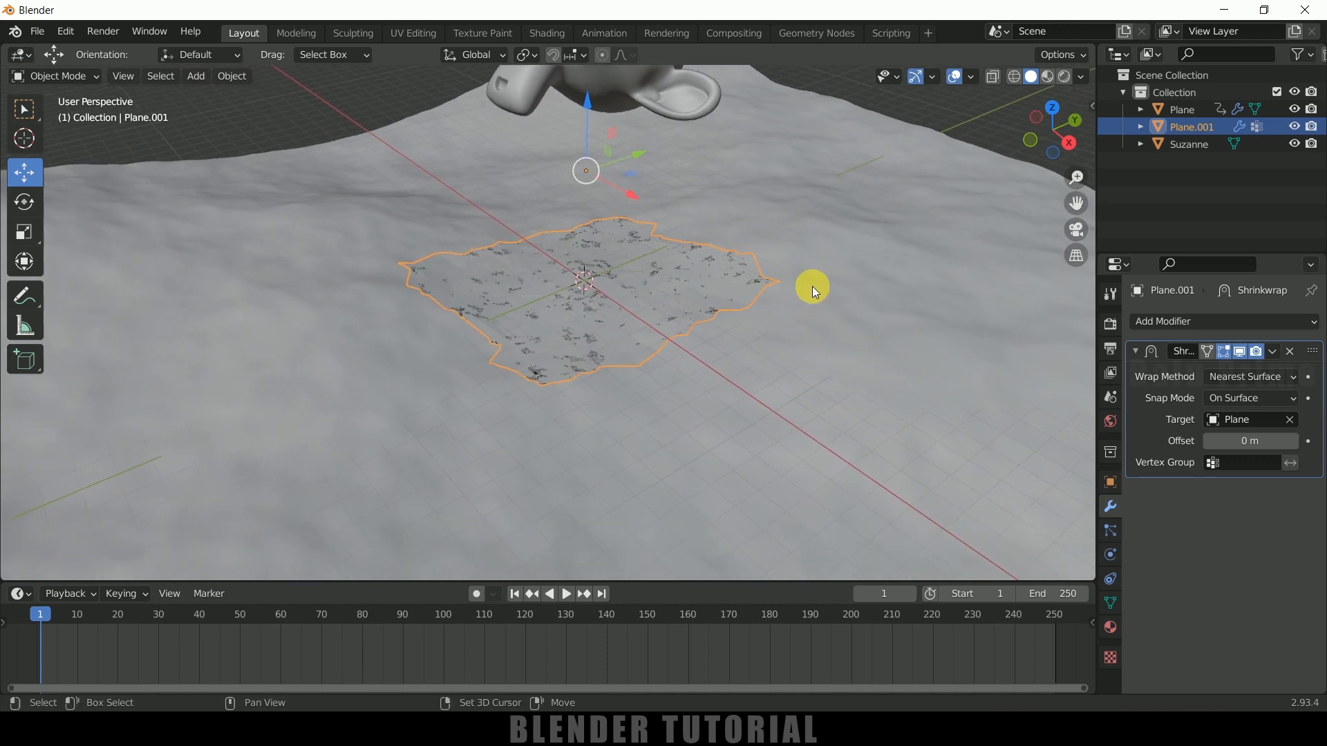
click(568, 594)
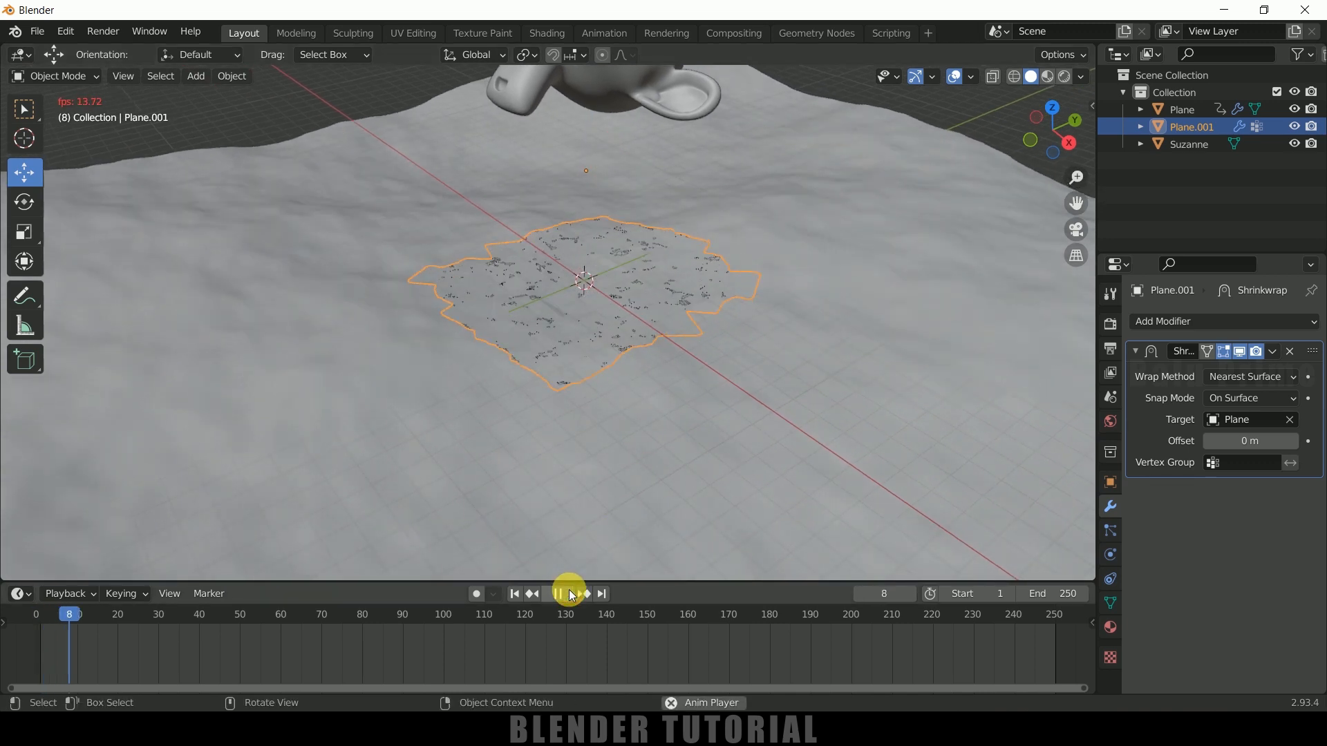
click(561, 594)
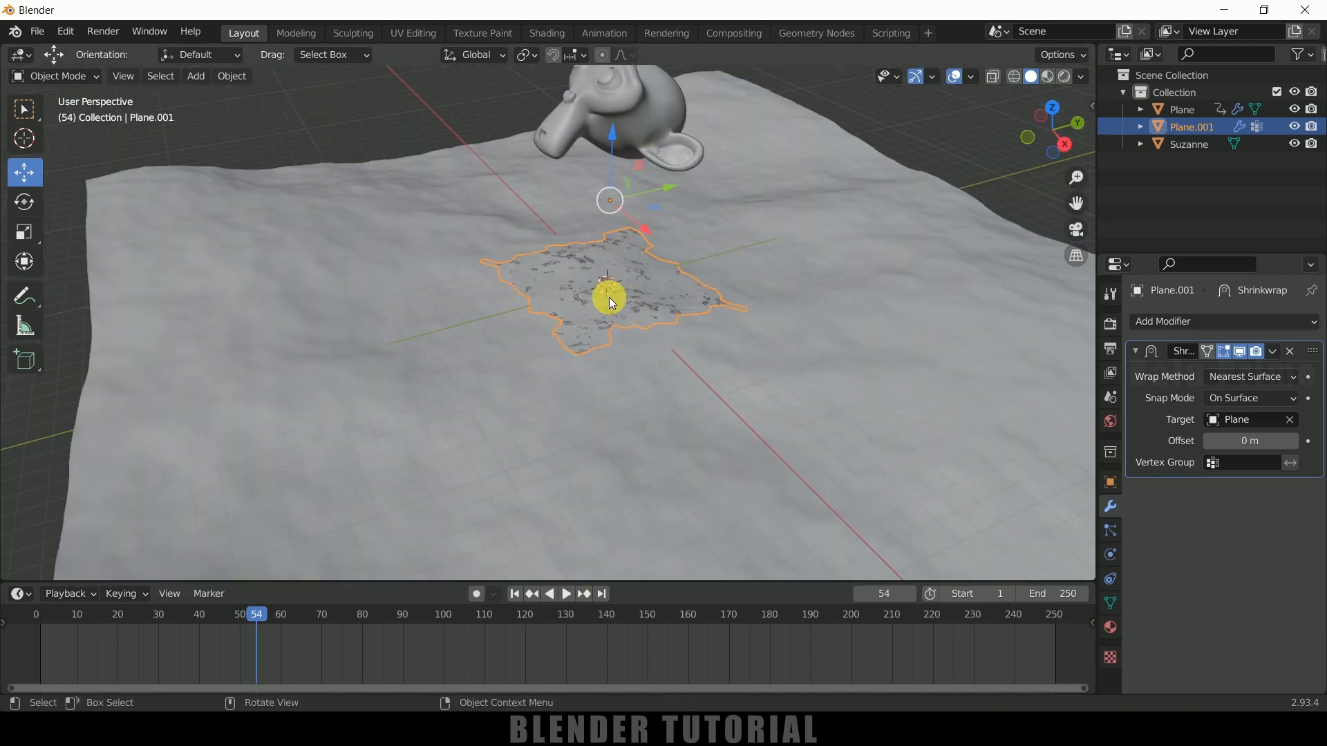
mouse_move(721, 426)
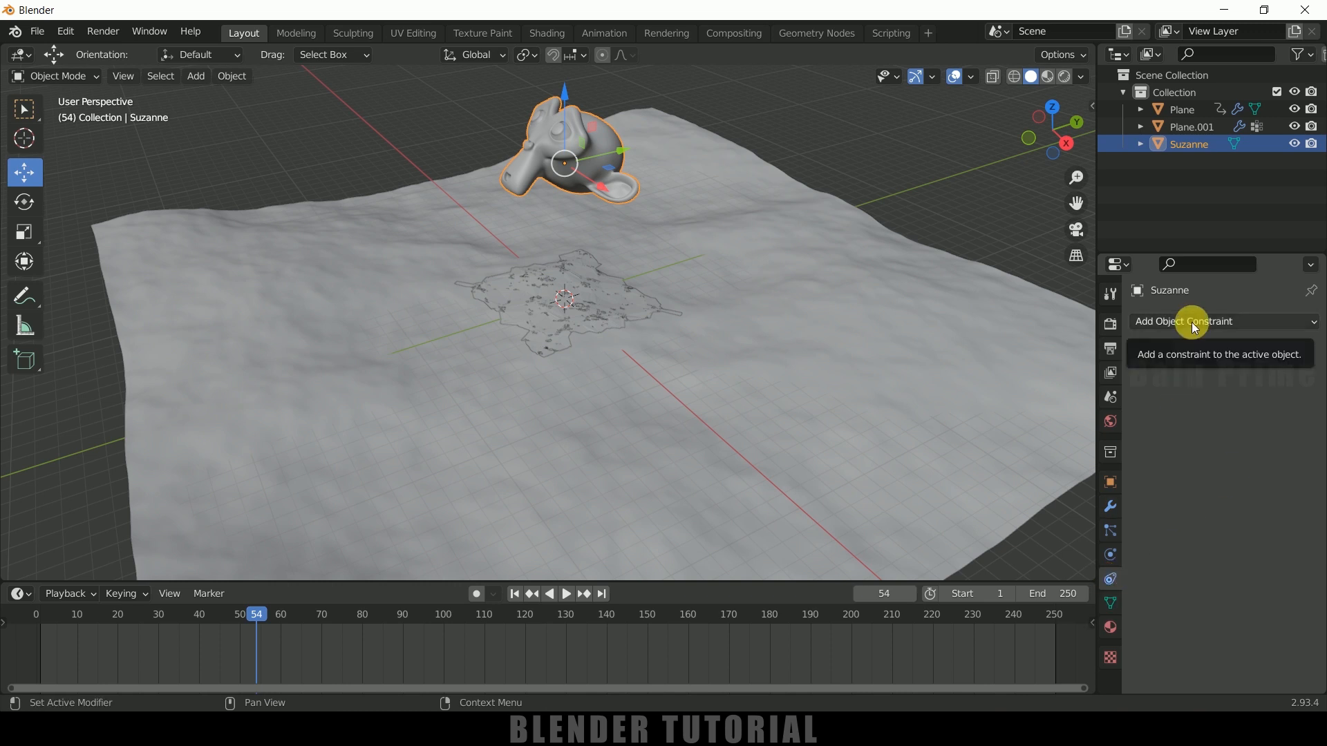
Step: Give Suzanne a Copy Location constraint to Plane.001's pin vertex group, then start playback
click(1192, 321)
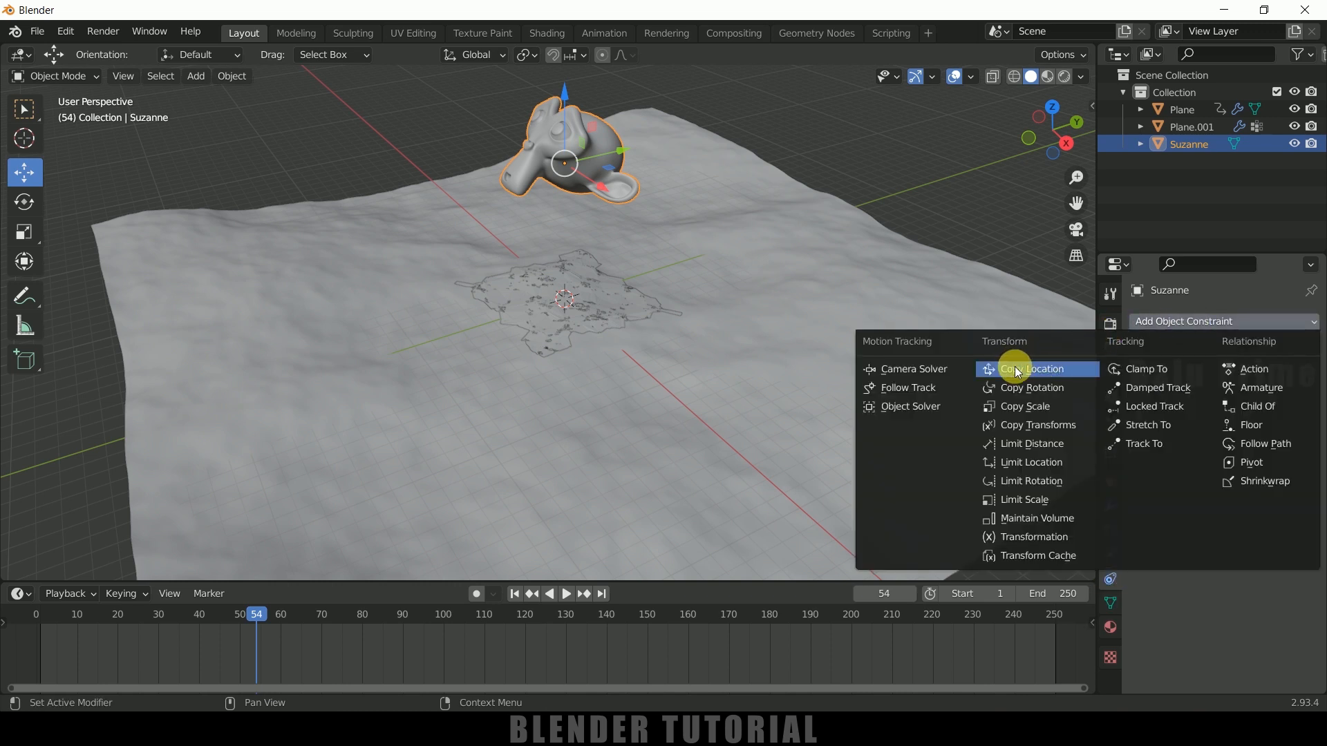
click(1032, 369)
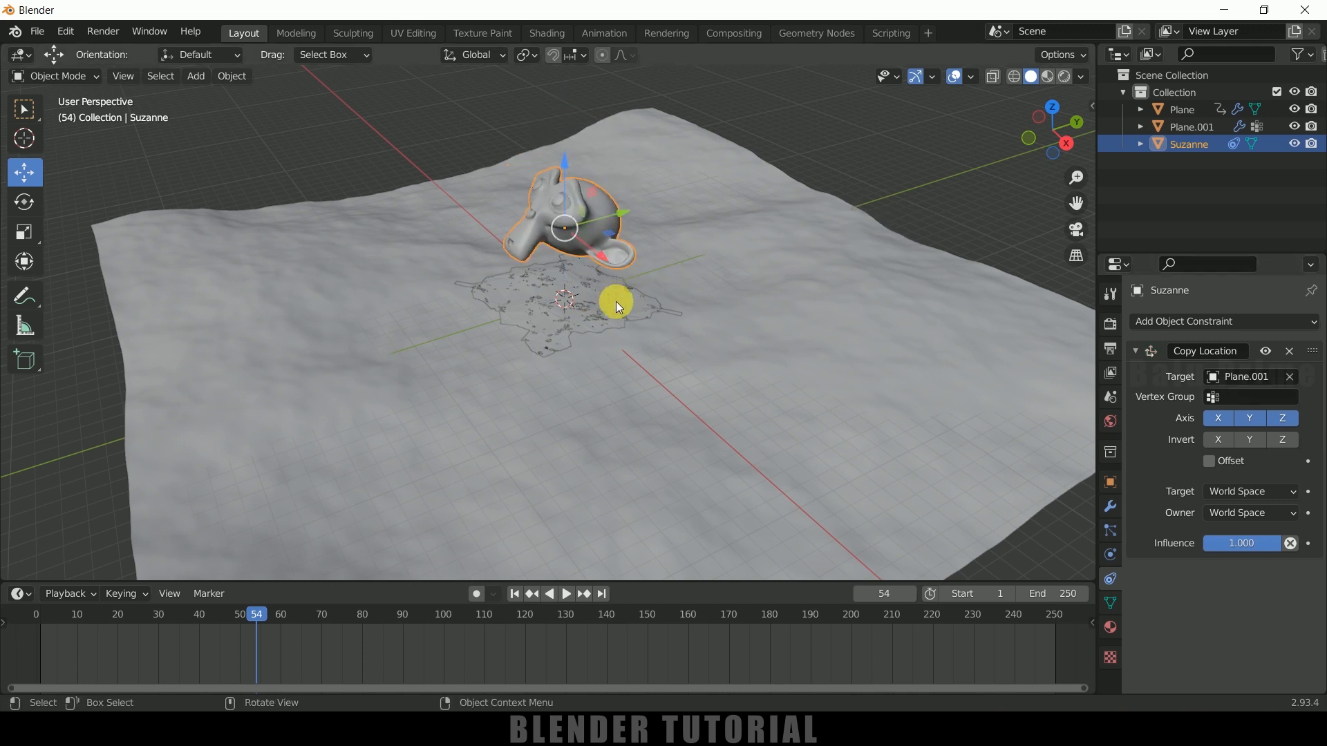
click(1250, 396)
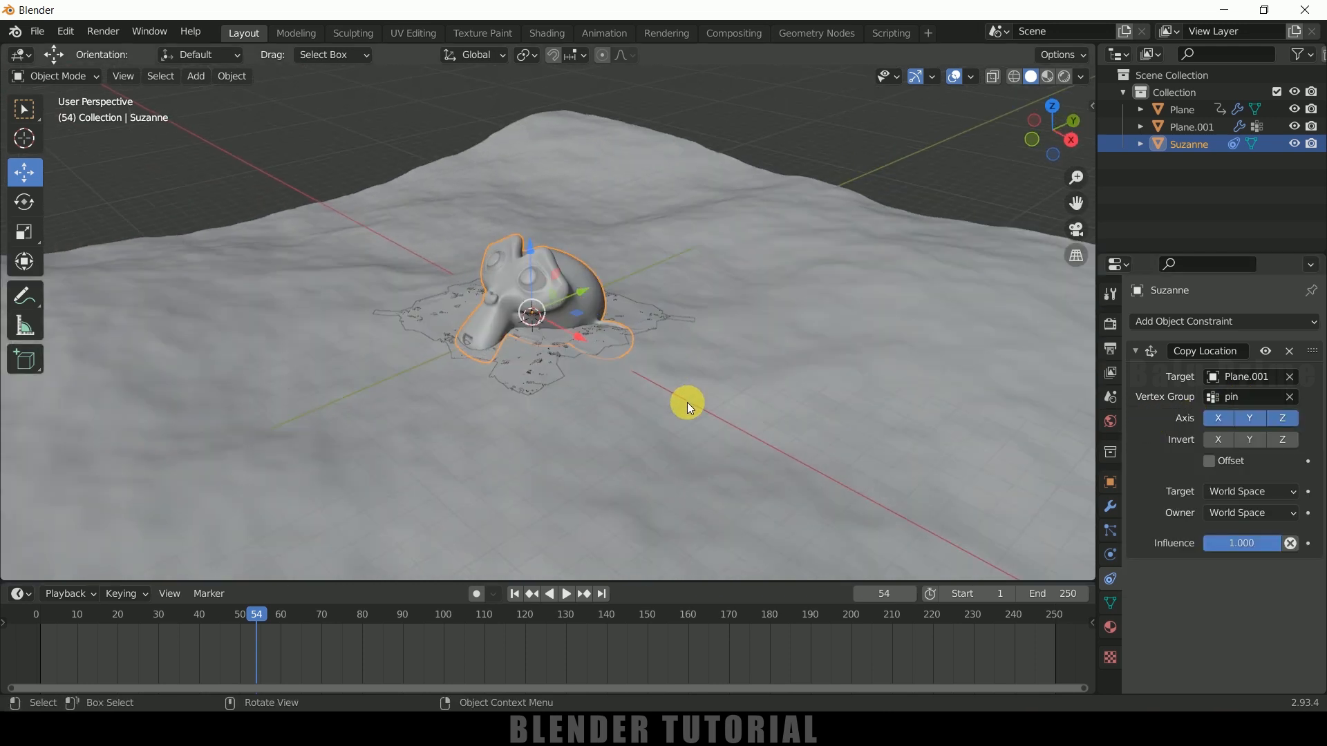
click(566, 593)
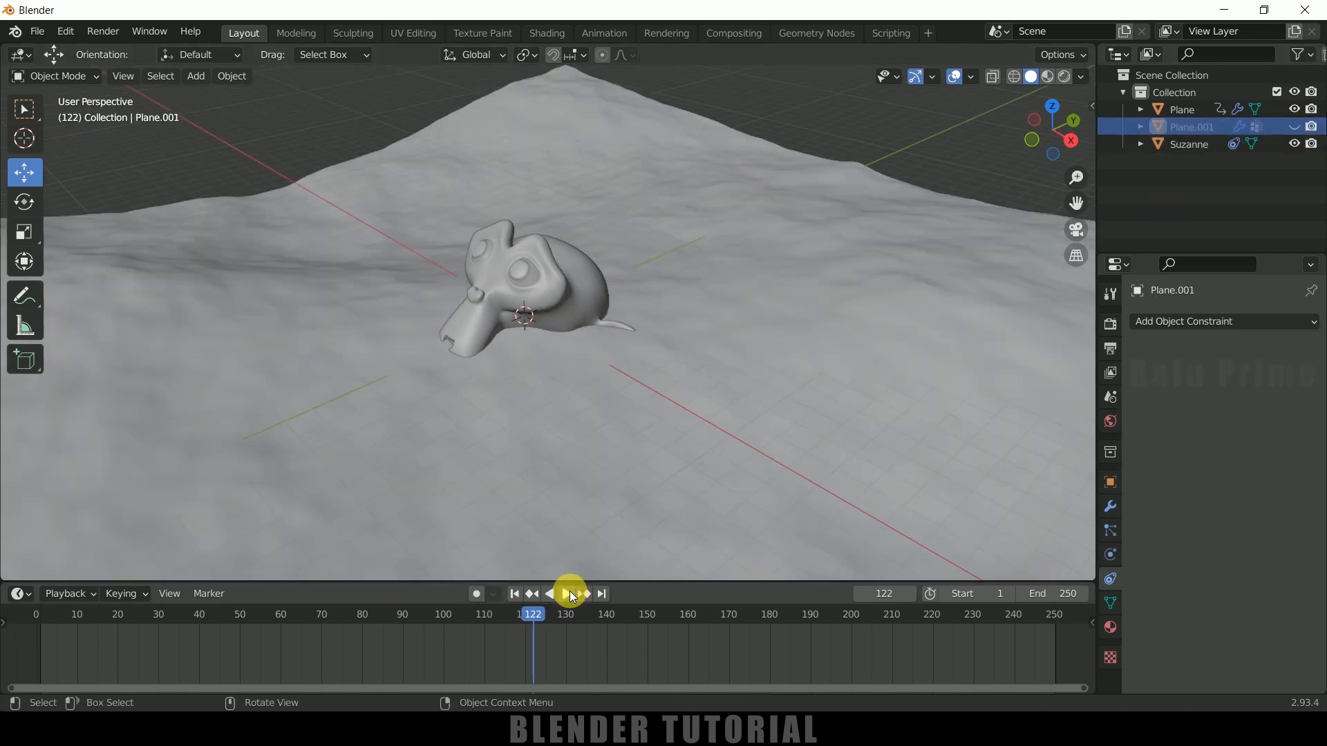
Step: Play the animation to watch Suzanne float on the ocean waves
click(567, 594)
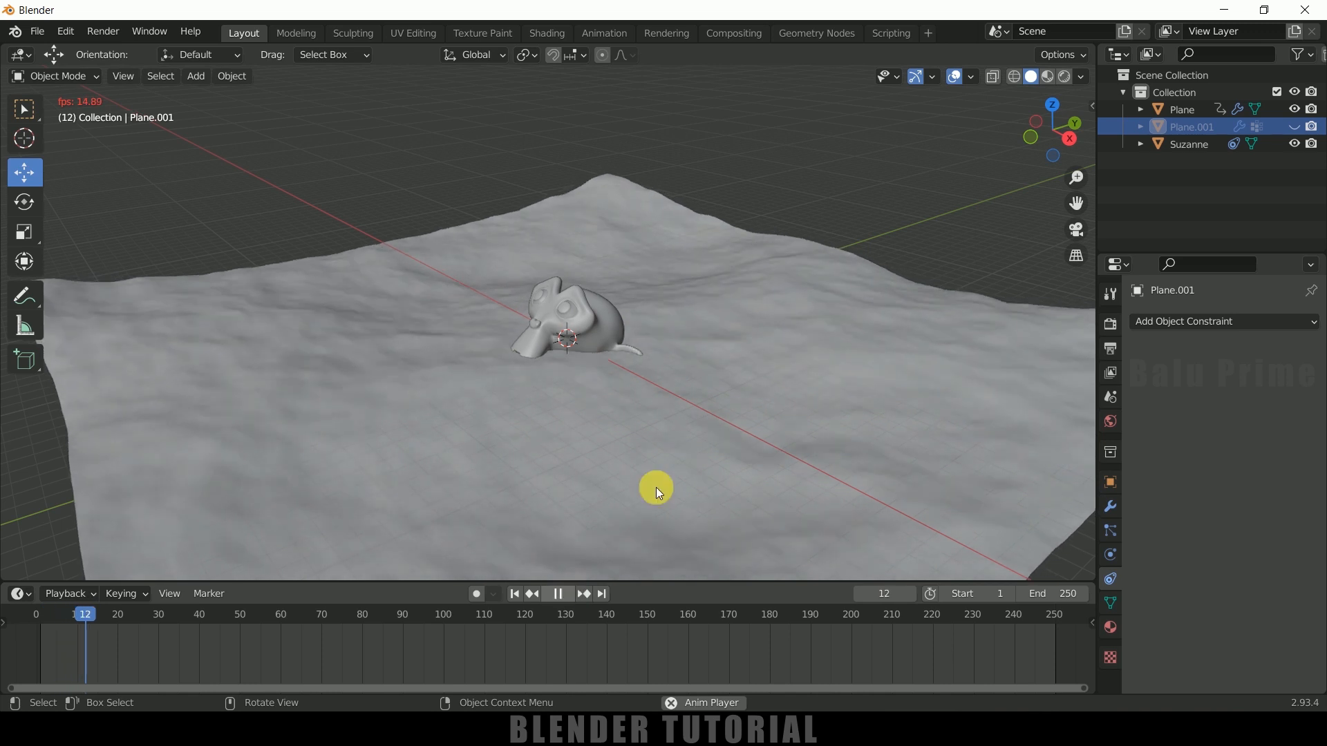